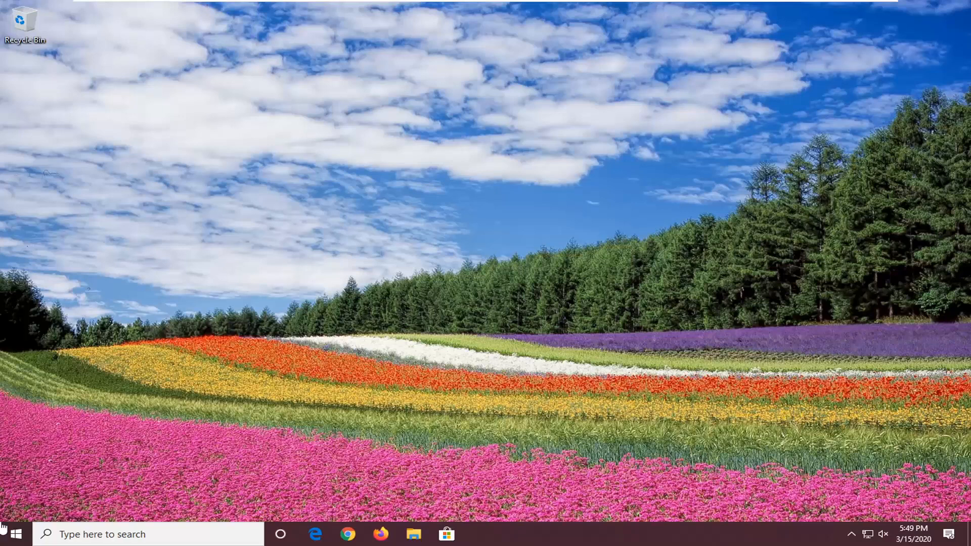
Launch Registry Editor as administrator from a Start menu search for 'rege'.
click(11, 534)
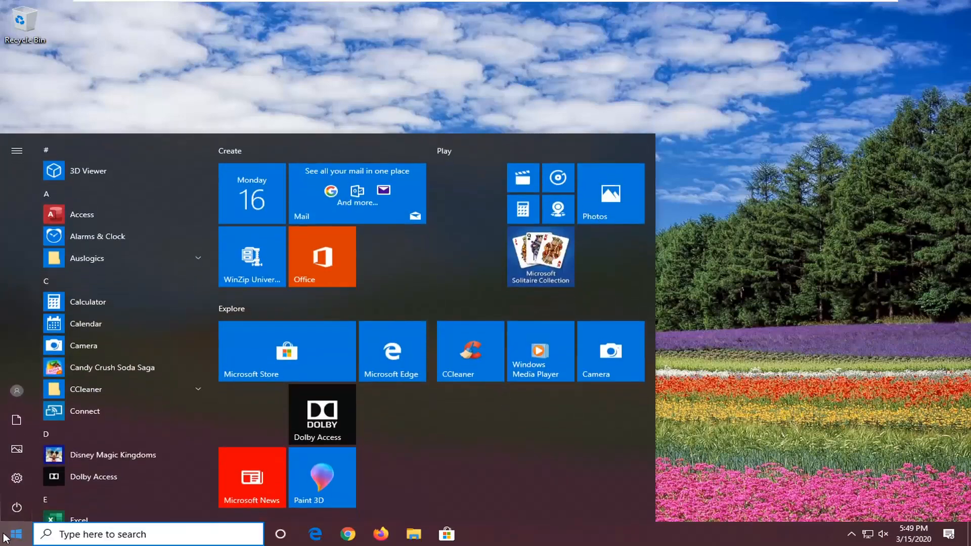
text(regedit)
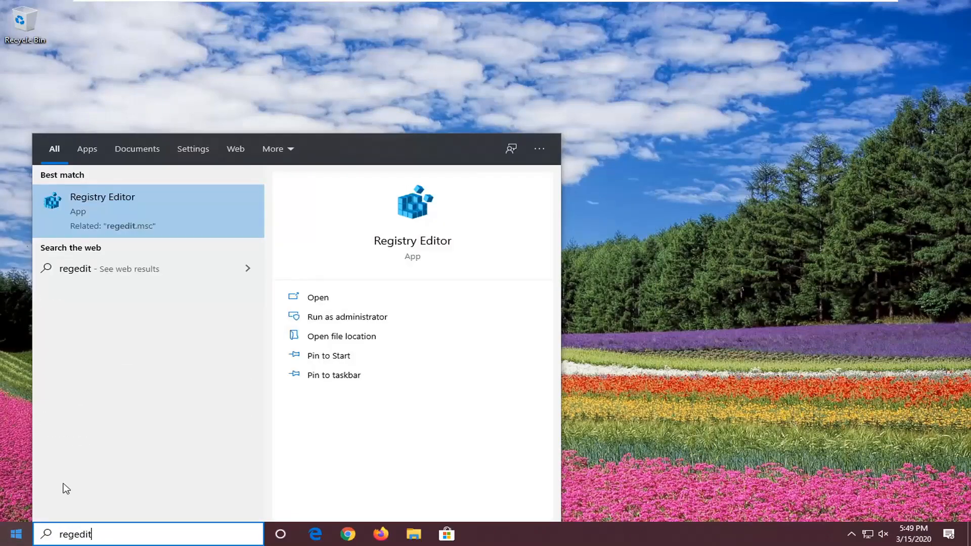
mouse_move(95, 212)
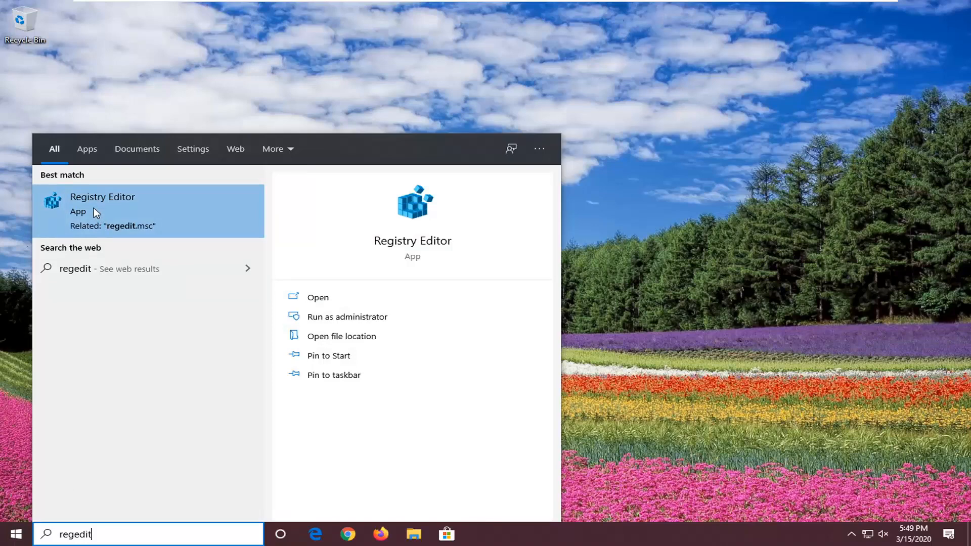
right_click(102, 204)
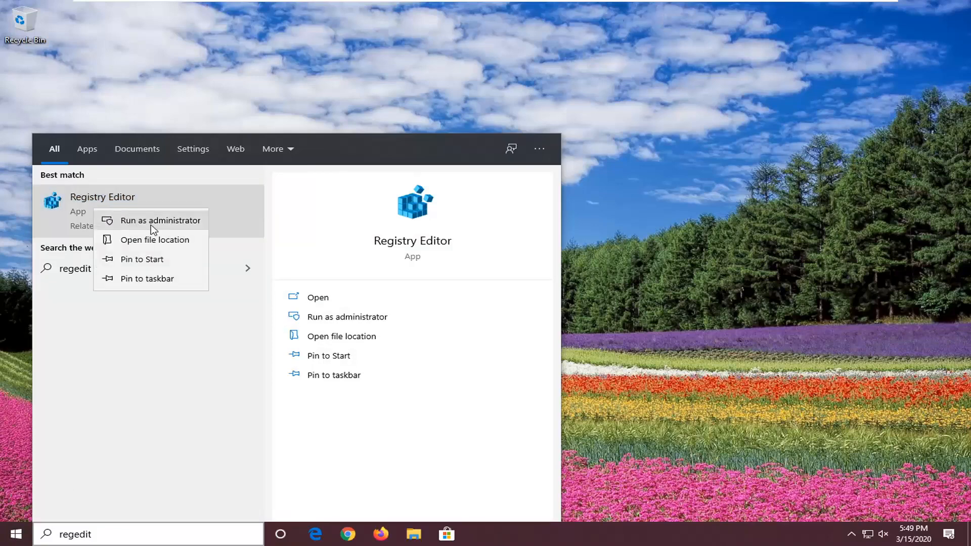
click(162, 221)
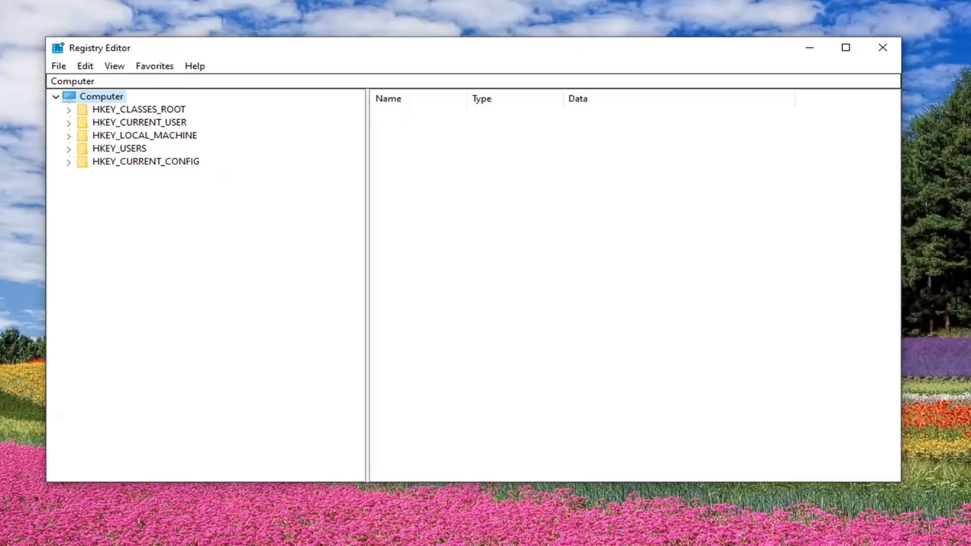
click(58, 66)
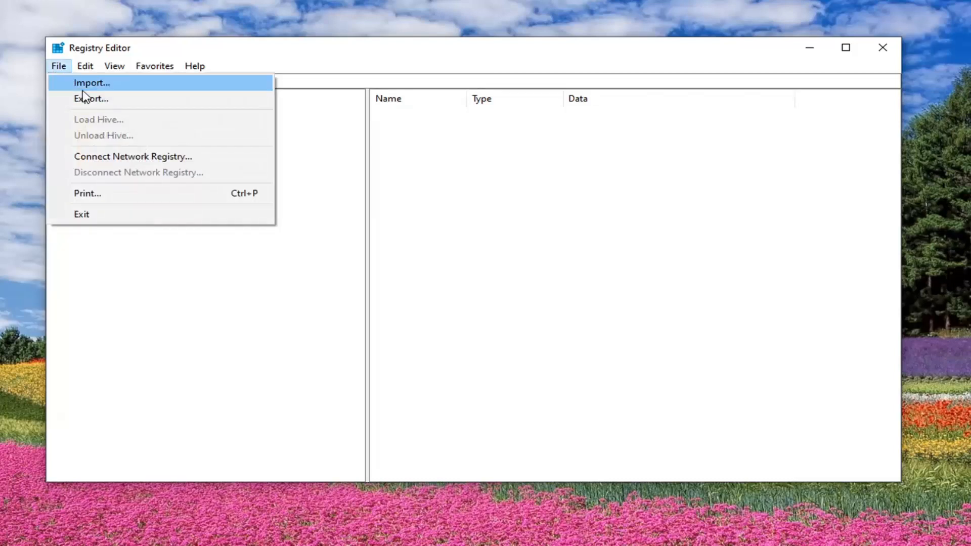
click(91, 99)
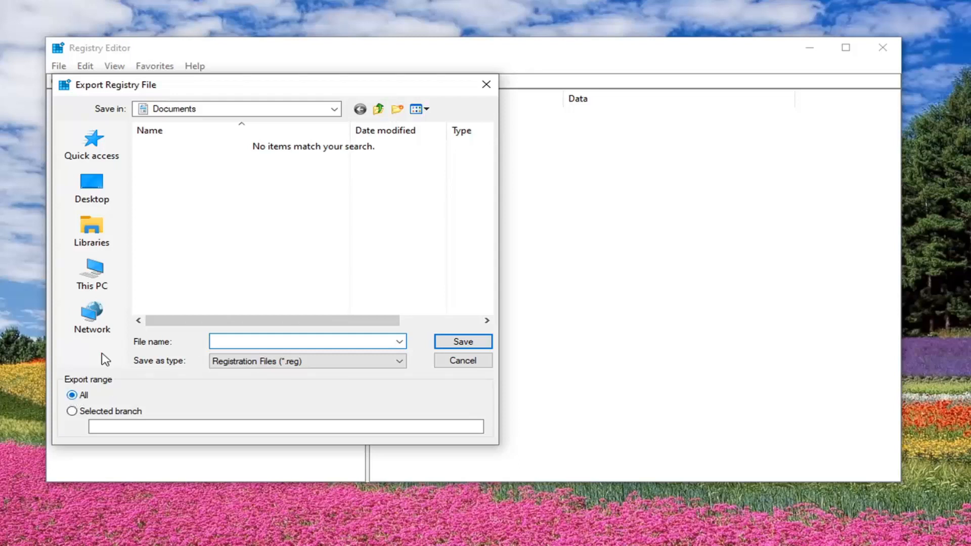
mouse_move(91, 316)
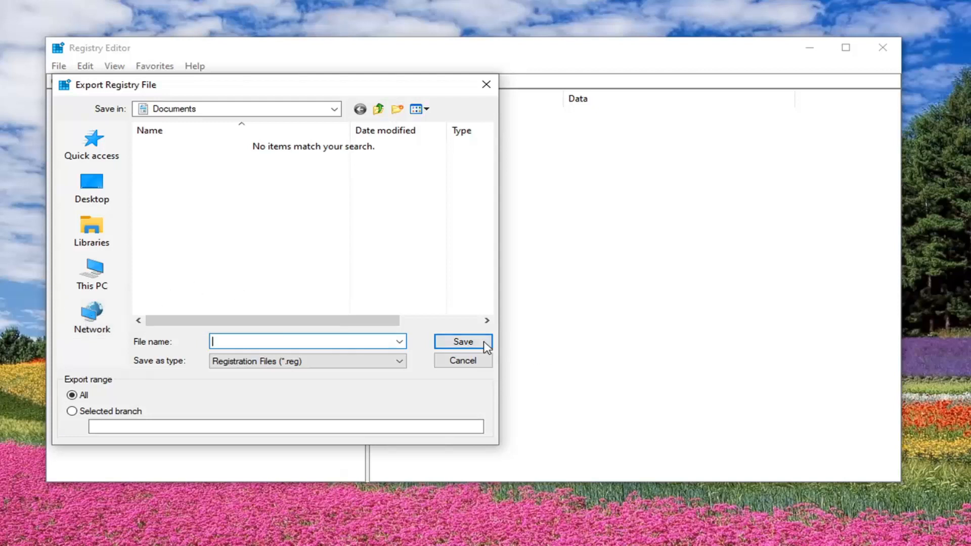
click(462, 360)
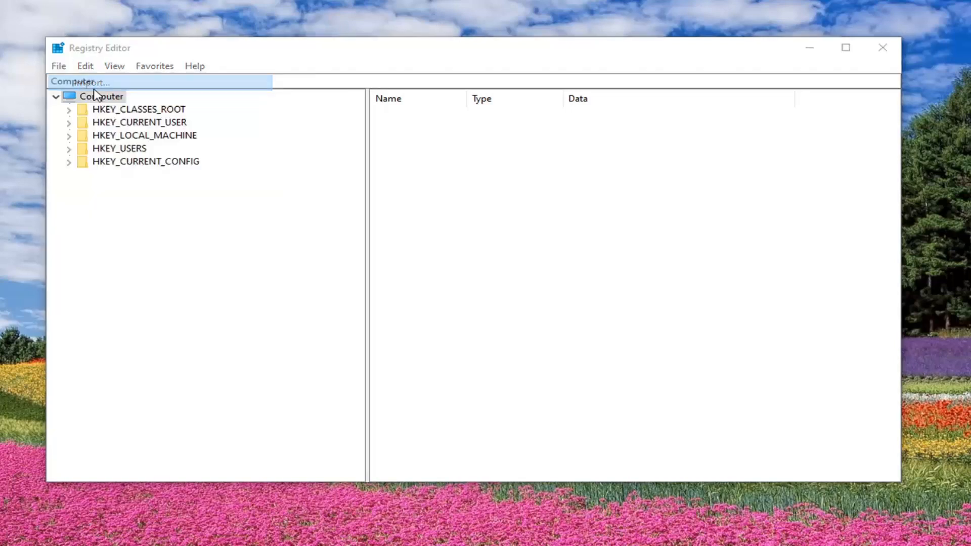
click(79, 80)
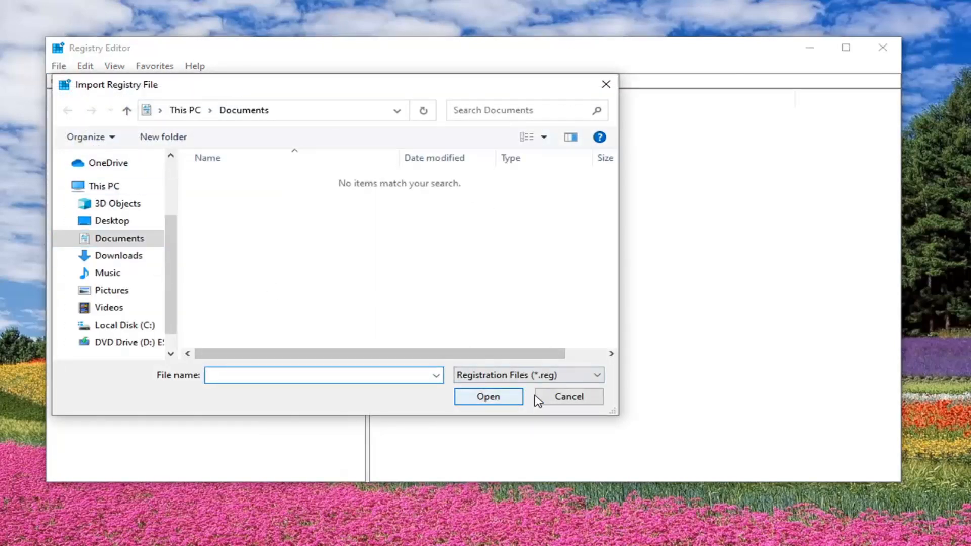
click(566, 397)
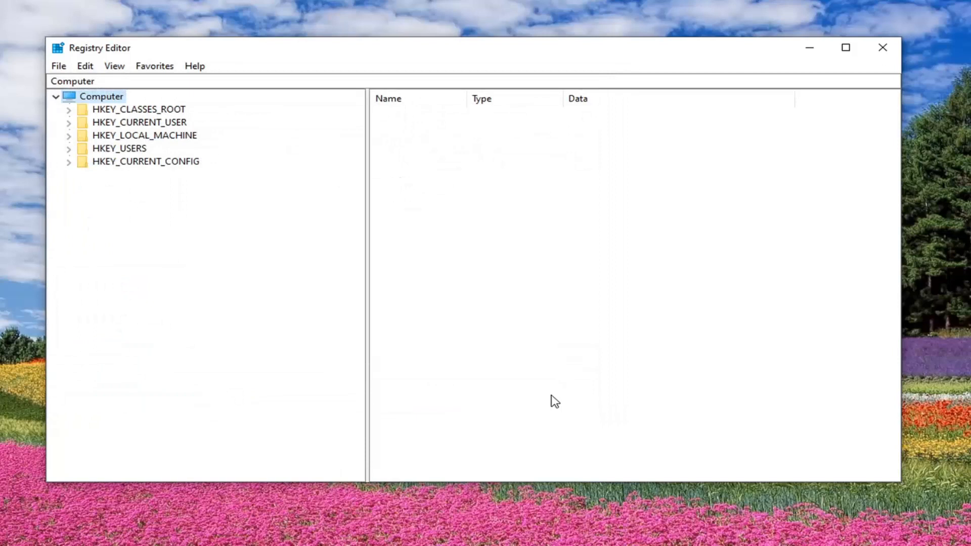
mouse_move(583, 387)
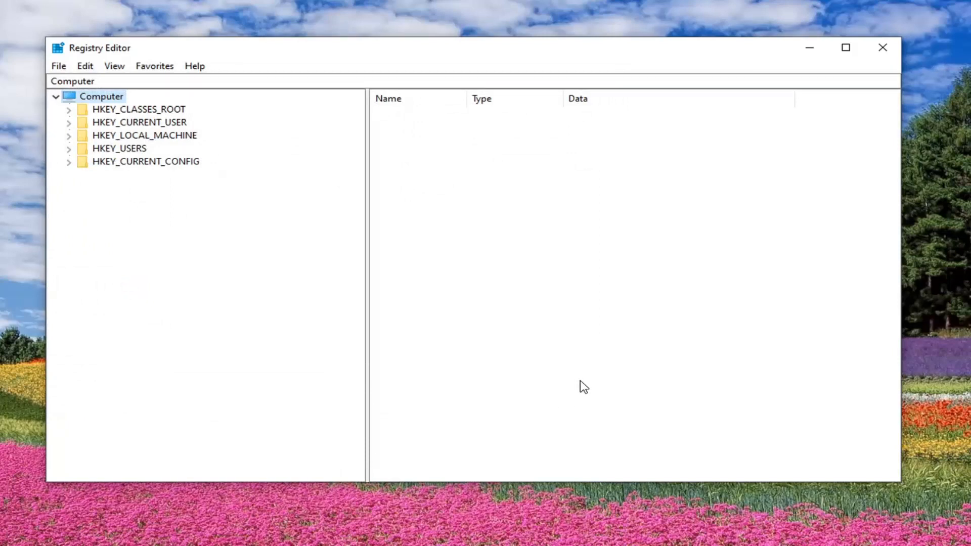
mouse_move(376, 364)
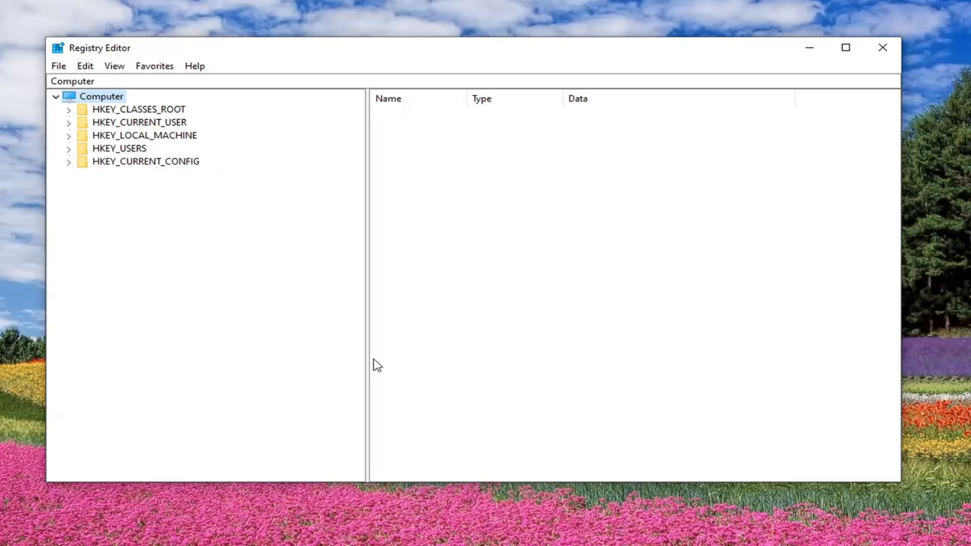
mouse_move(153, 223)
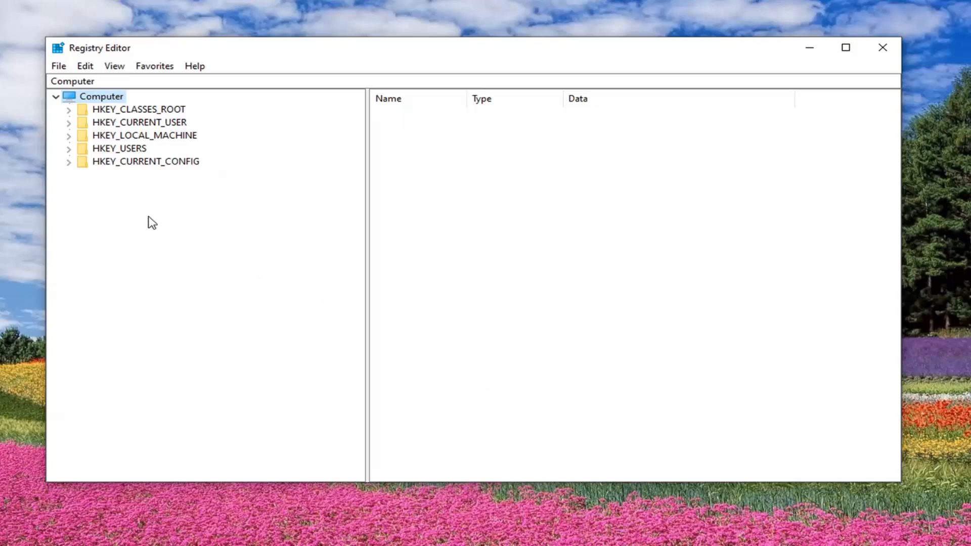
Browse to HKEY_LOCAL_MACHINE\SYSTEM\CurrentControlSet\Services and scroll down to the Spooler key.
click(145, 135)
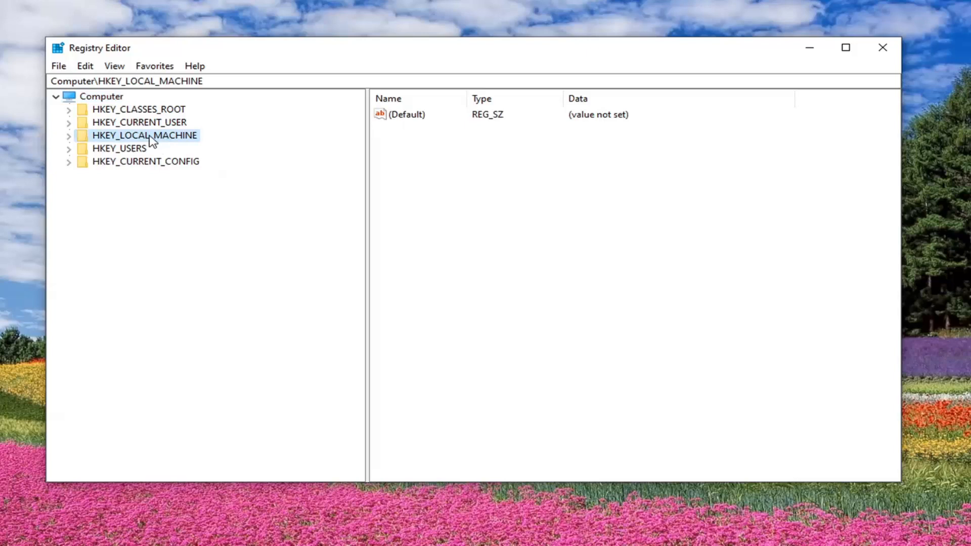
click(70, 135)
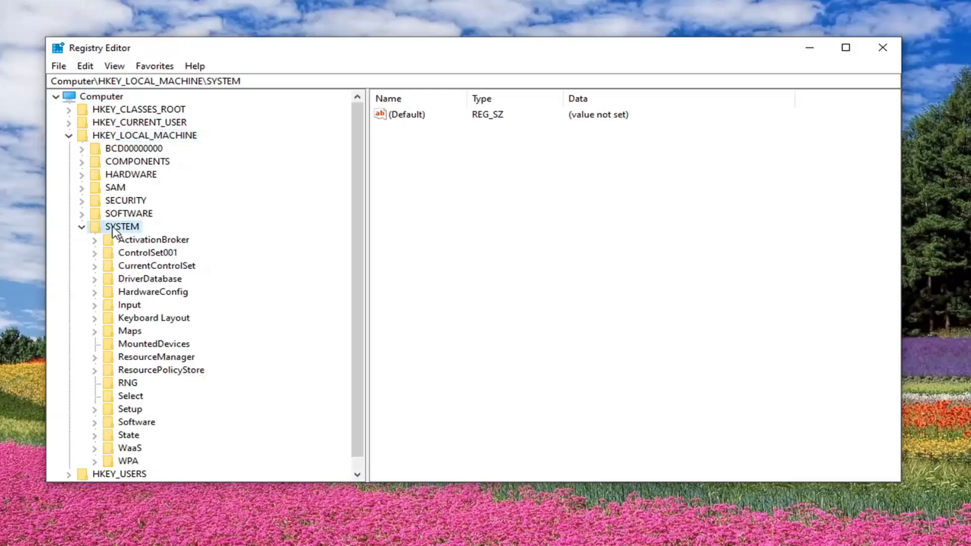
mouse_move(143, 273)
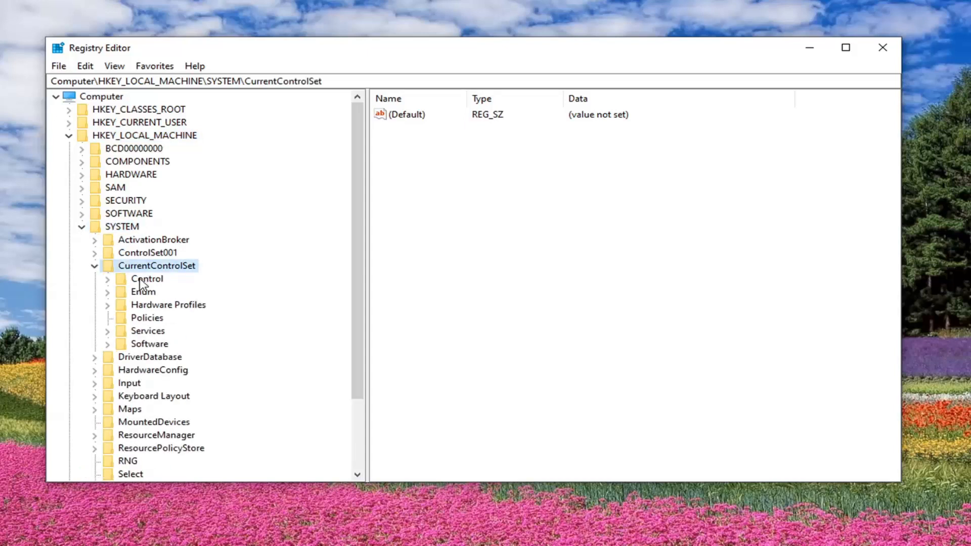
click(148, 331)
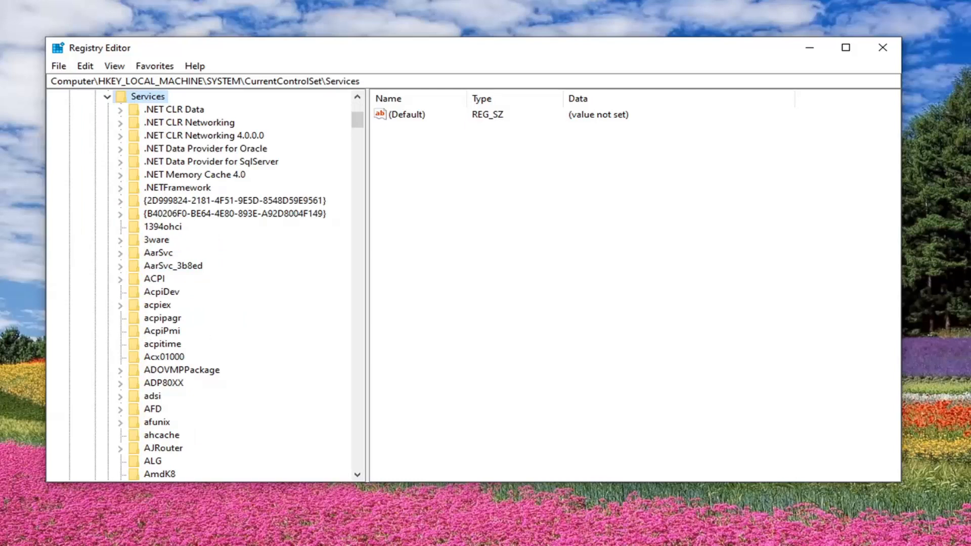
mouse_move(248, 374)
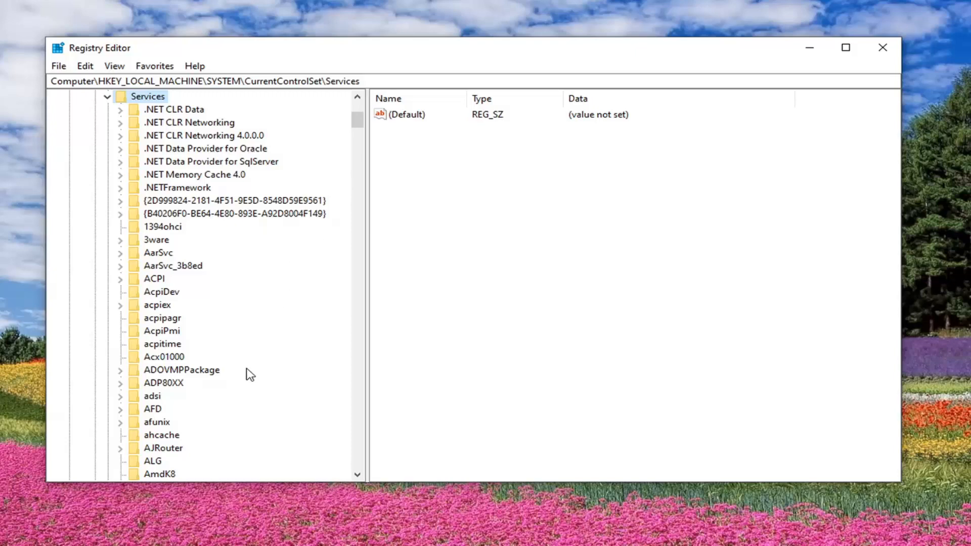
scroll(down, 3)
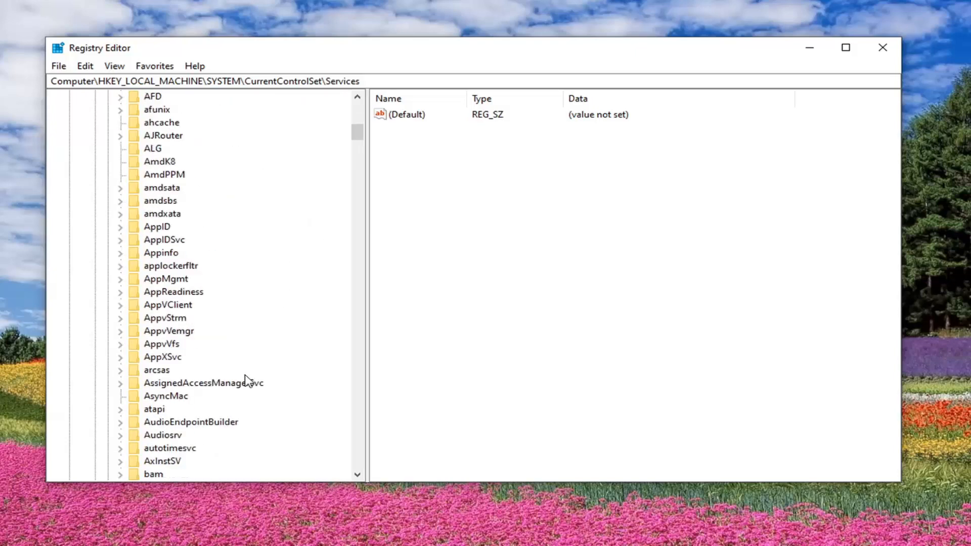
scroll(down, 3)
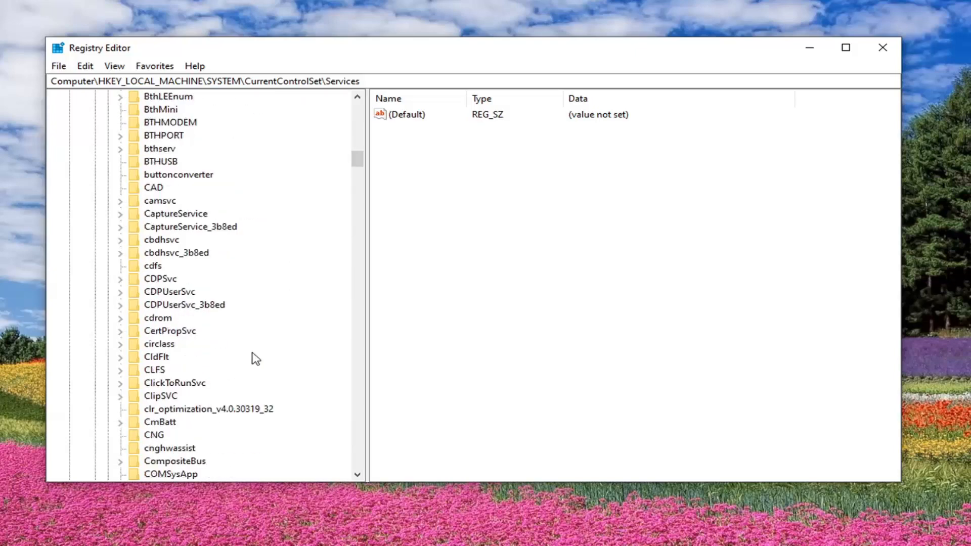
scroll(down, 3)
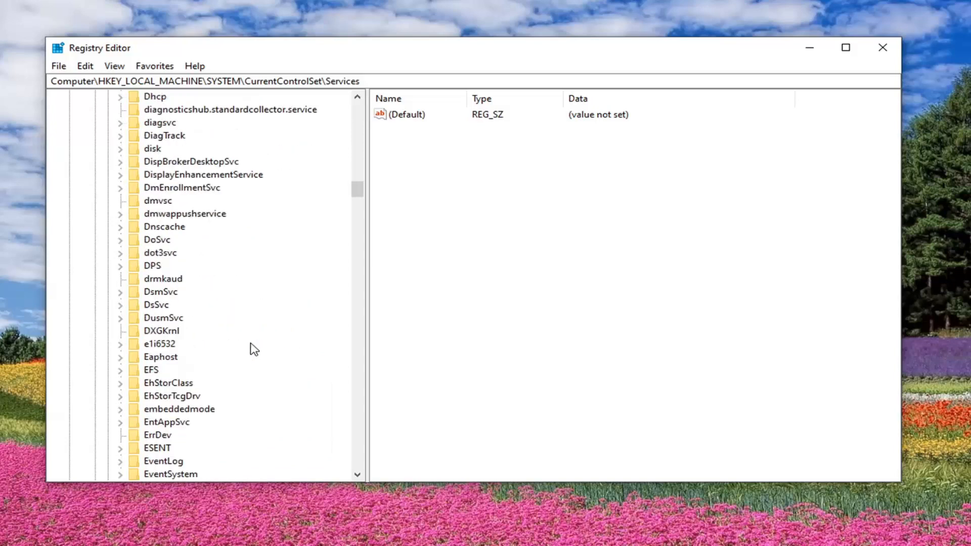
scroll(down, 3)
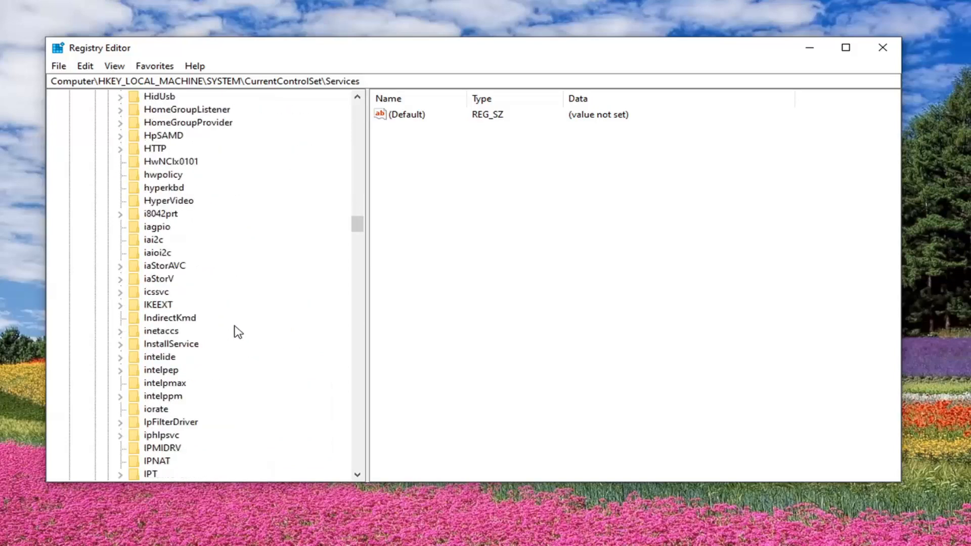
scroll(down, 3)
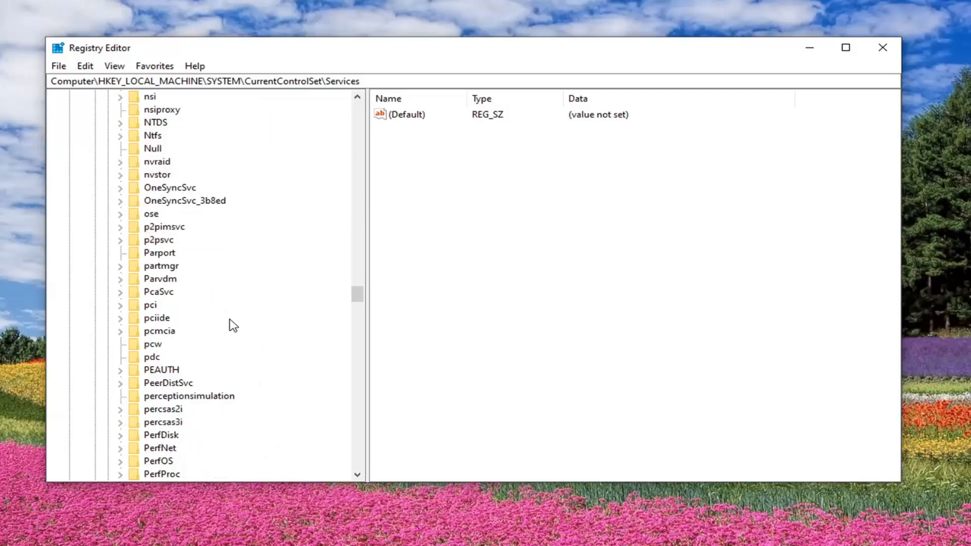
scroll(down, 3)
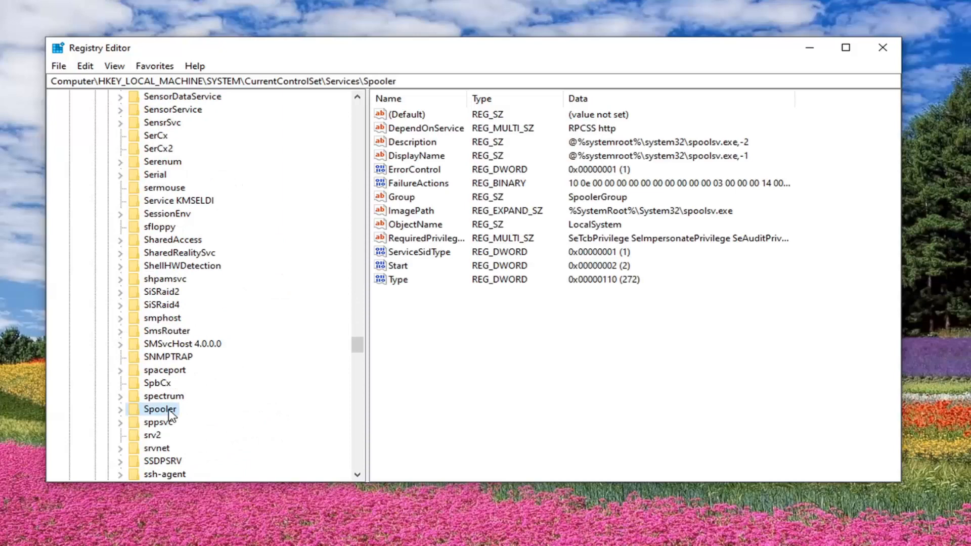
mouse_move(606, 417)
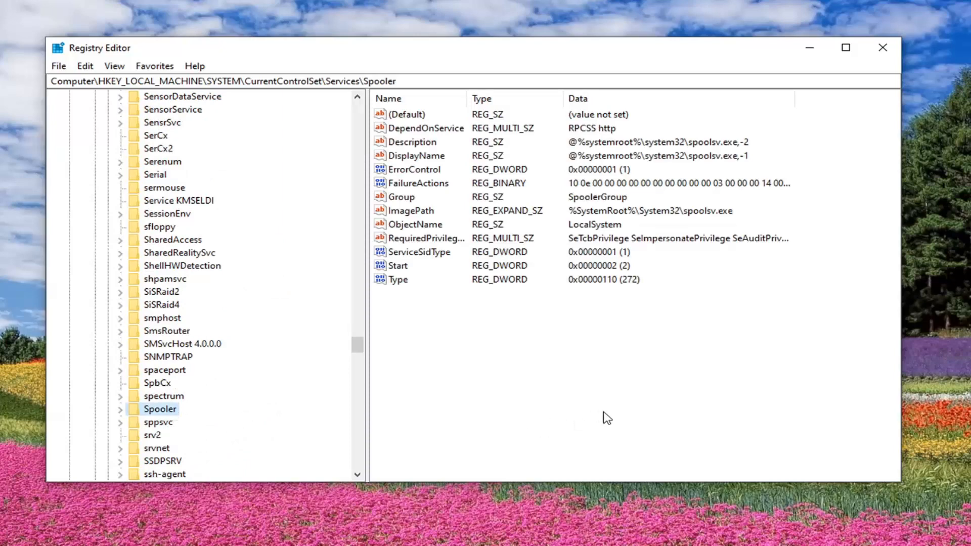
mouse_move(613, 413)
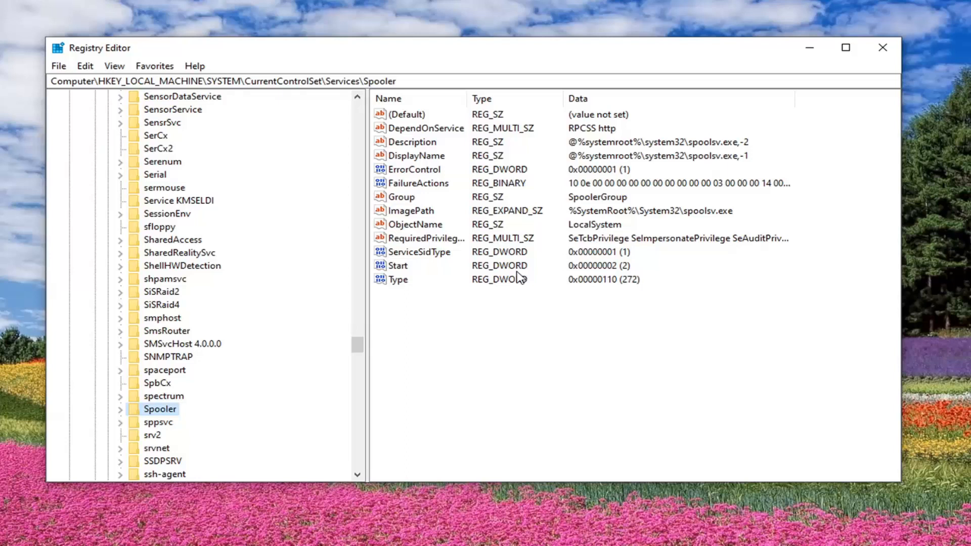
mouse_move(527, 220)
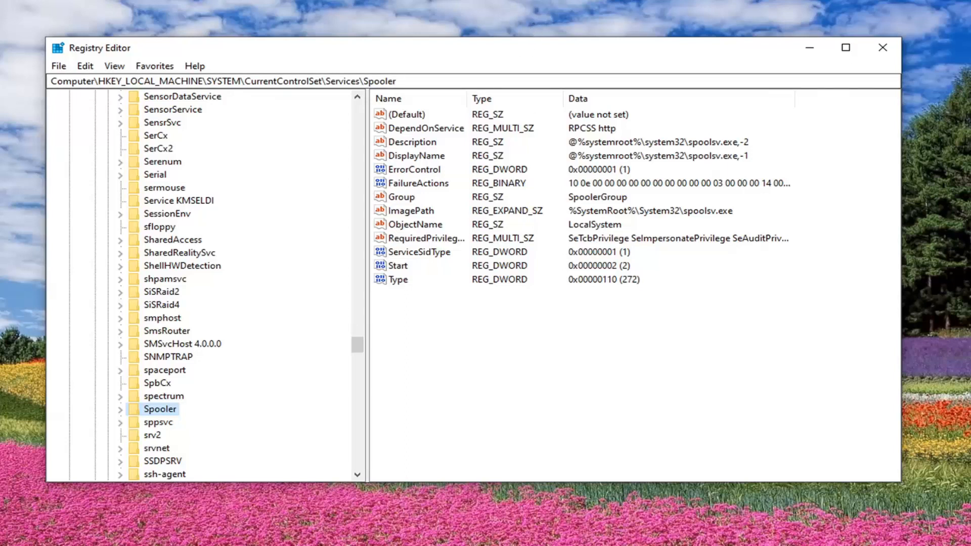
Change Spooler's DependOnService data from 'RPCSS http' to 'RPCSS' and accept the empty-strings warning.
click(426, 128)
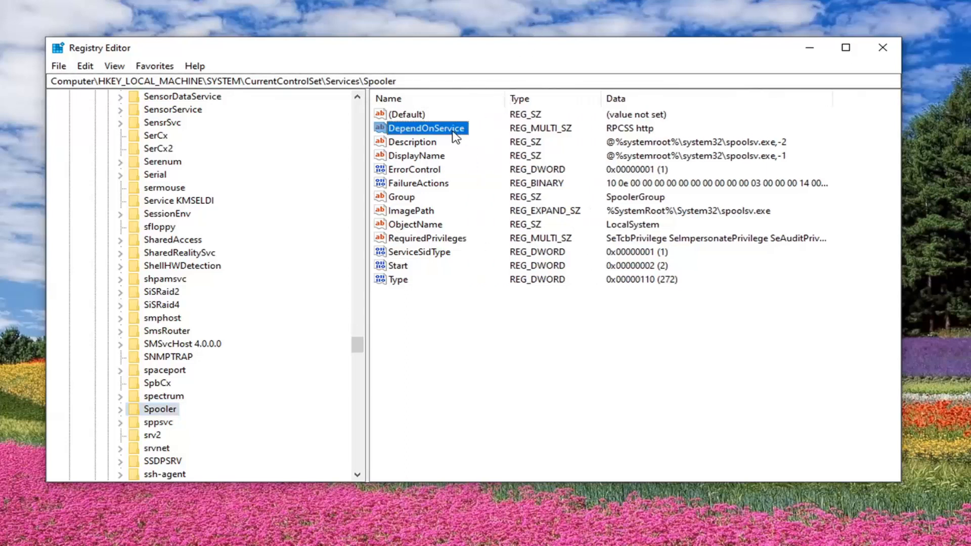
mouse_move(441, 135)
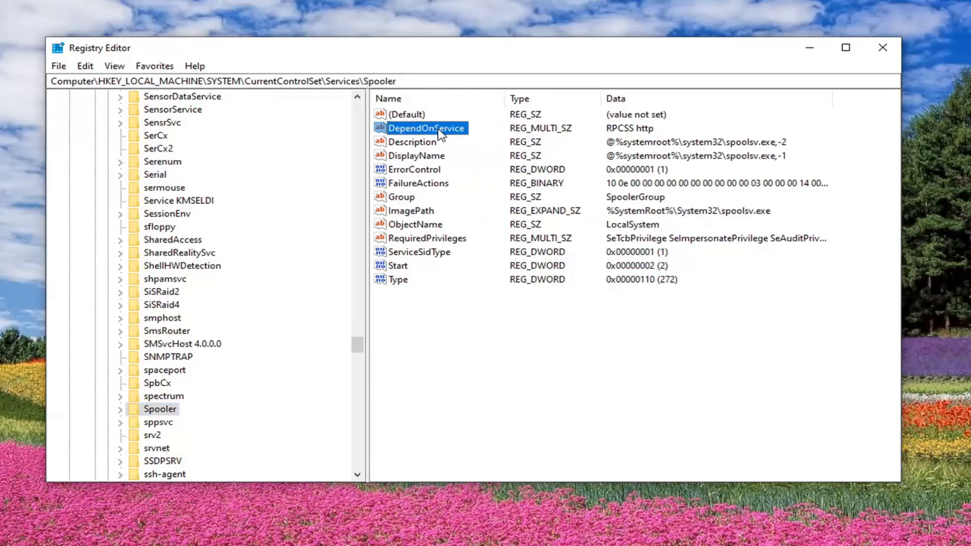
double_click(425, 128)
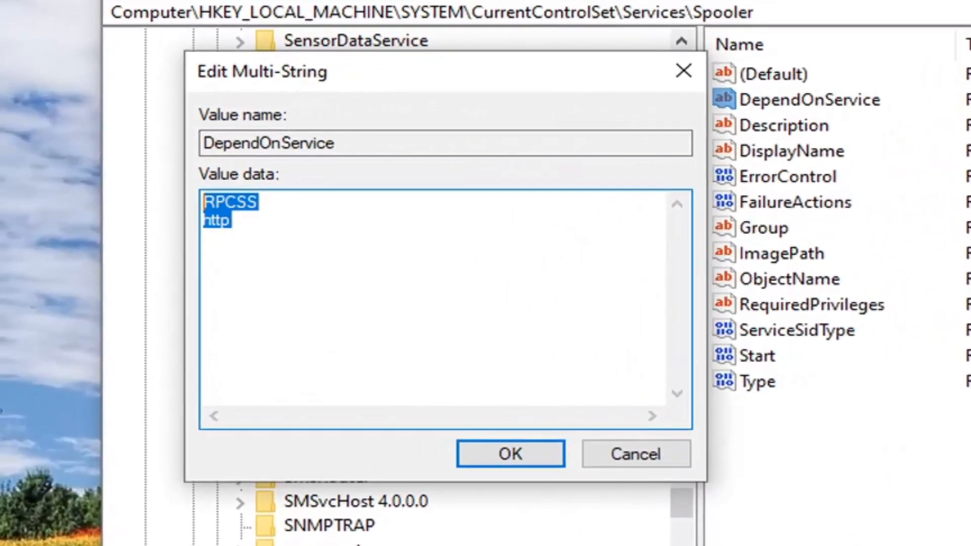
text(R)
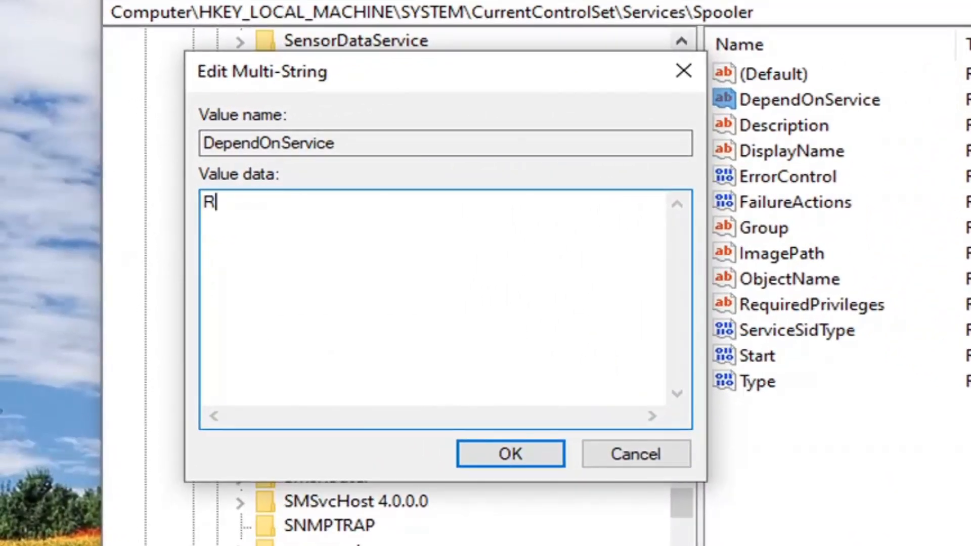
text(PCSS)
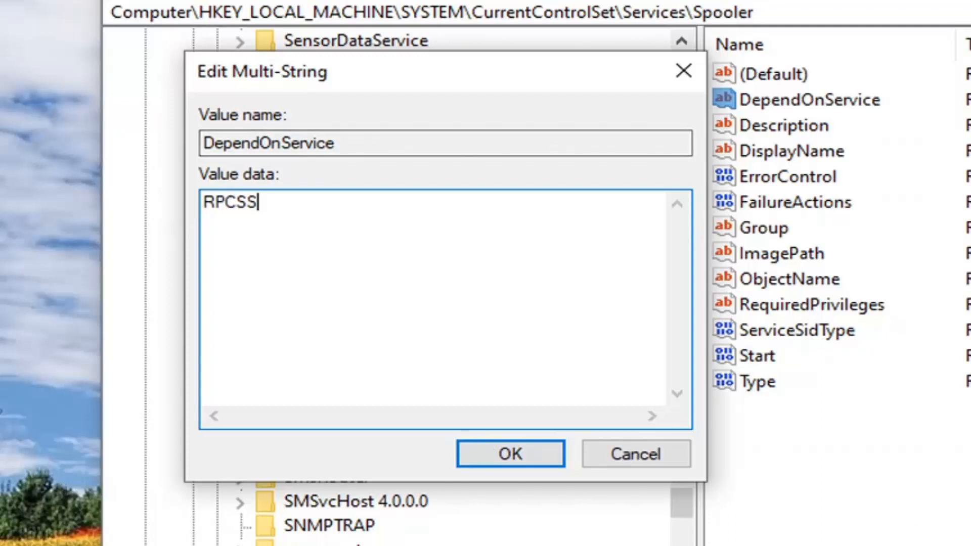
mouse_move(303, 201)
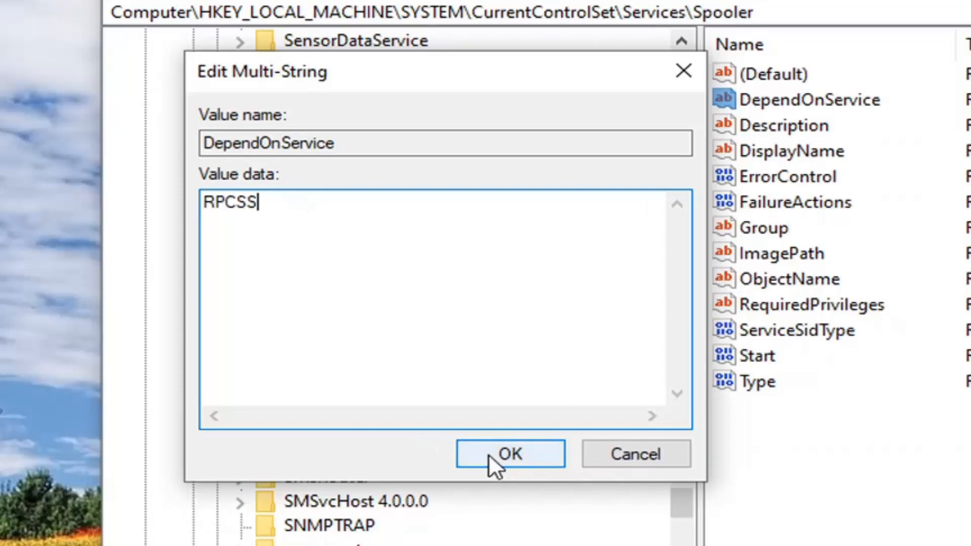
click(510, 453)
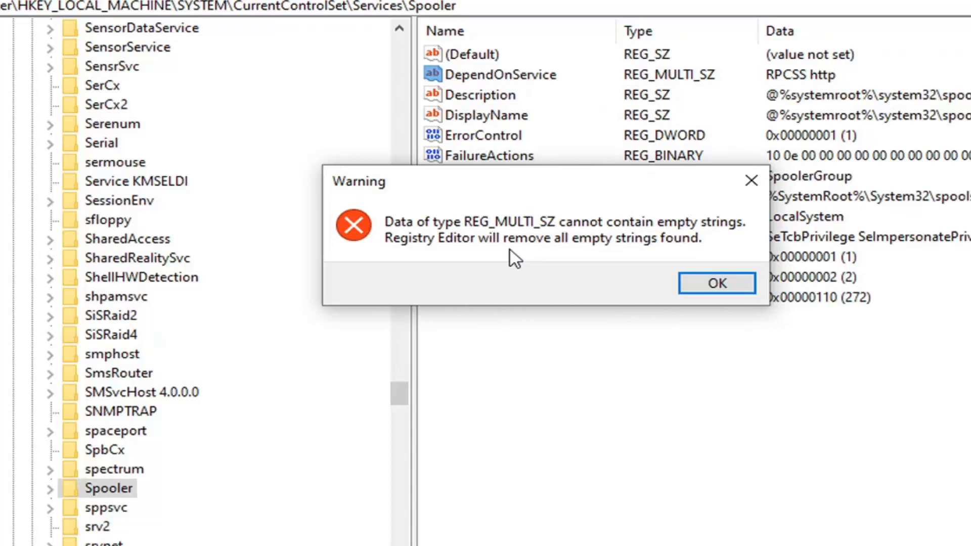
click(716, 282)
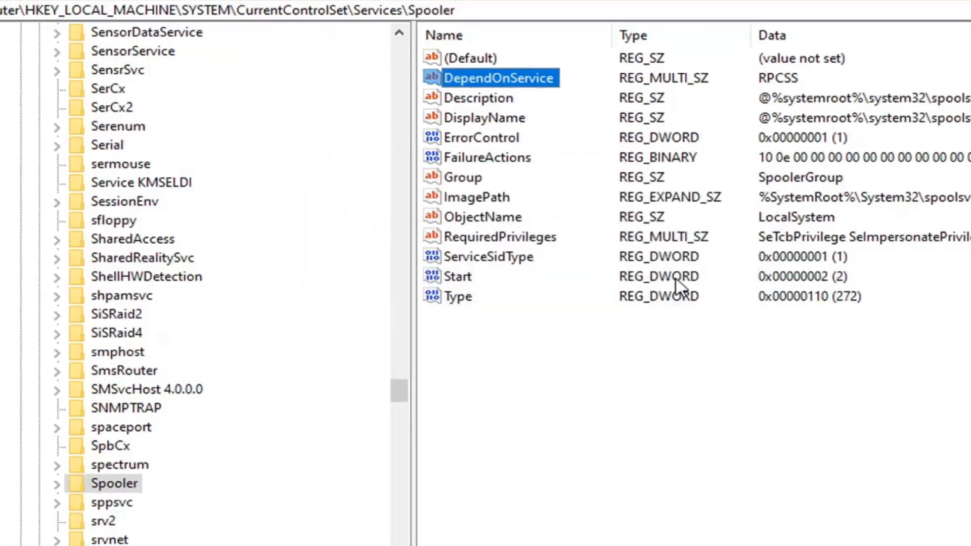
Reopen DependOnService to verify it reads RPCSS, then close it unchanged.
click(814, 77)
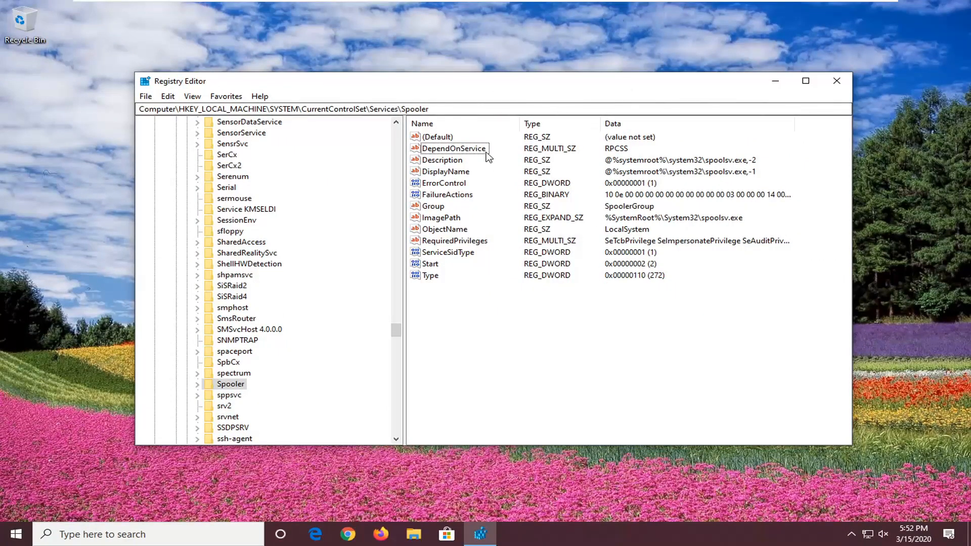
double_click(453, 148)
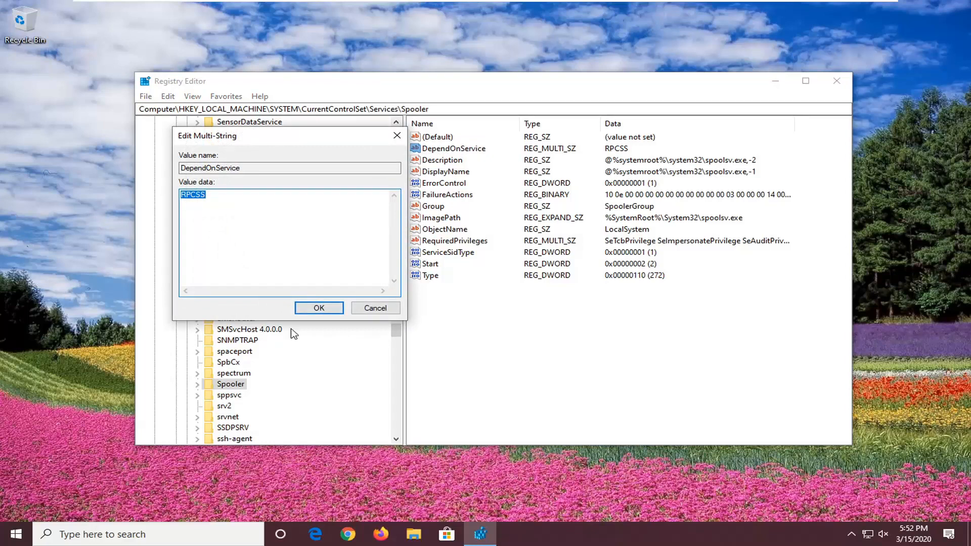
click(318, 308)
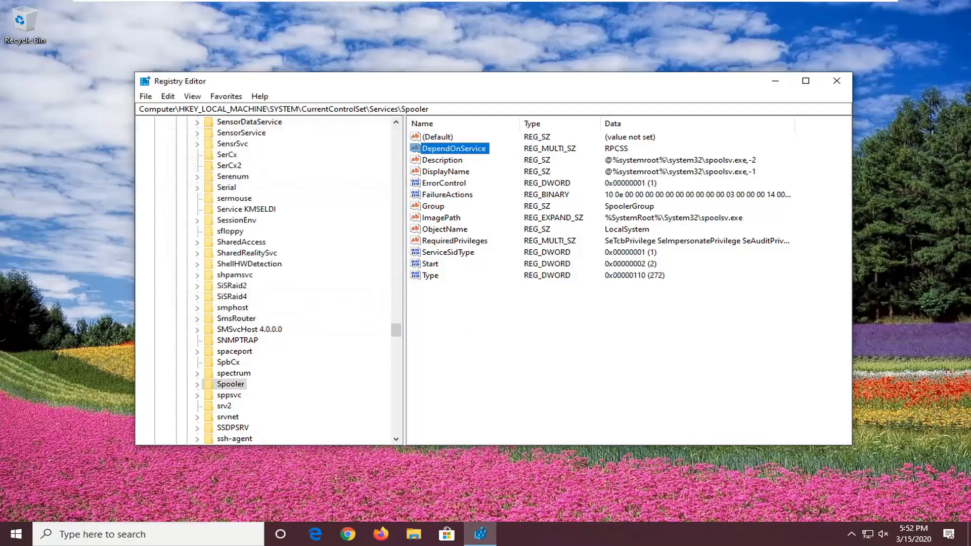
scroll(up, 3)
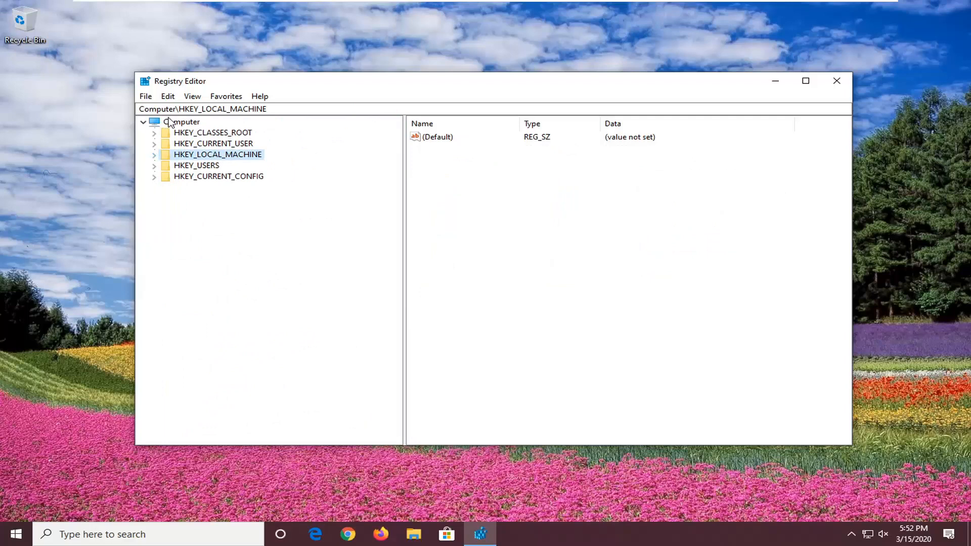
Return the registry to Computer, then set Application Layer Gateway Service to Automatic and start it.
click(182, 122)
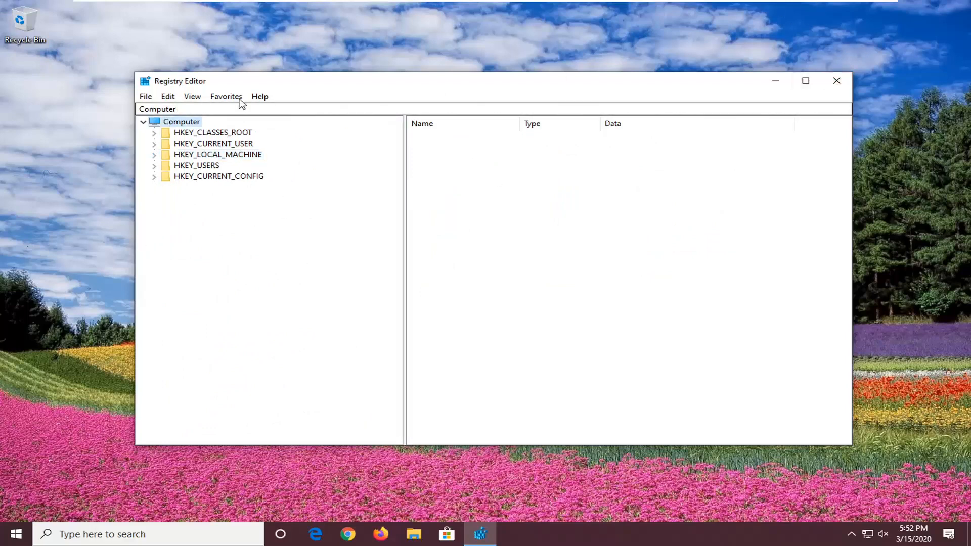
click(836, 81)
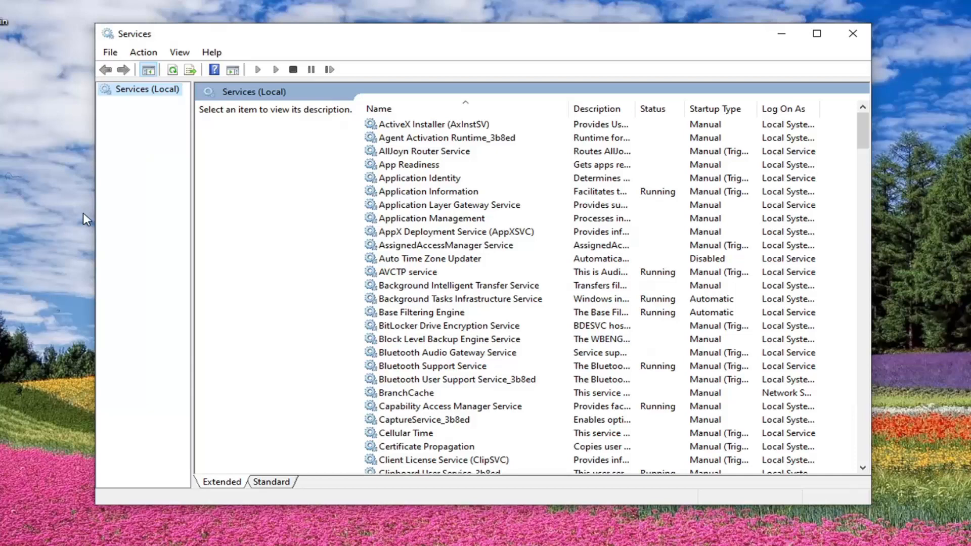
mouse_move(430, 248)
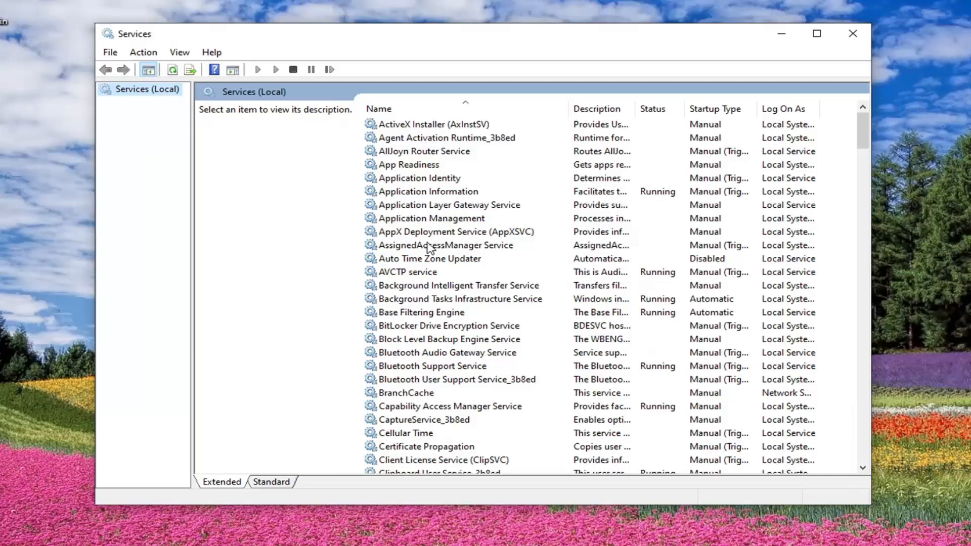
click(450, 204)
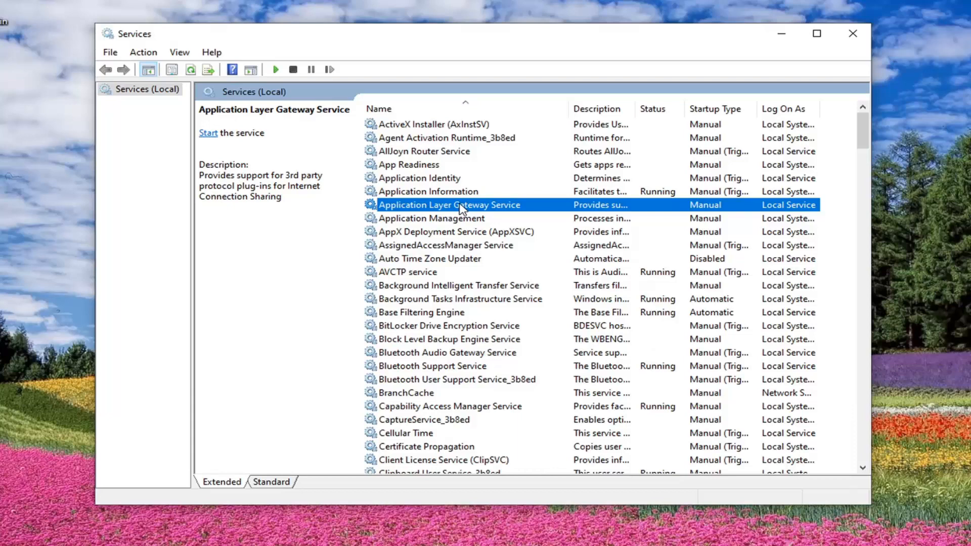
double_click(449, 204)
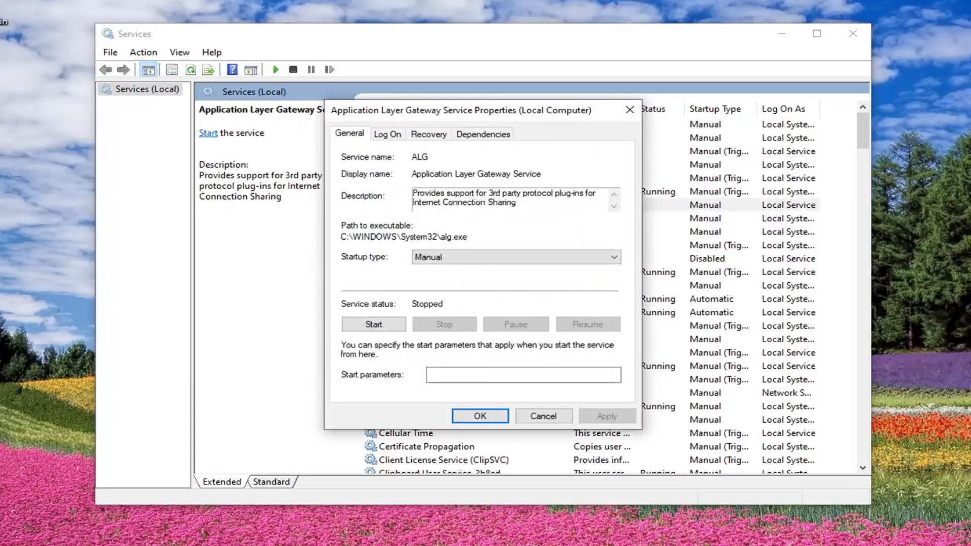
mouse_move(439, 275)
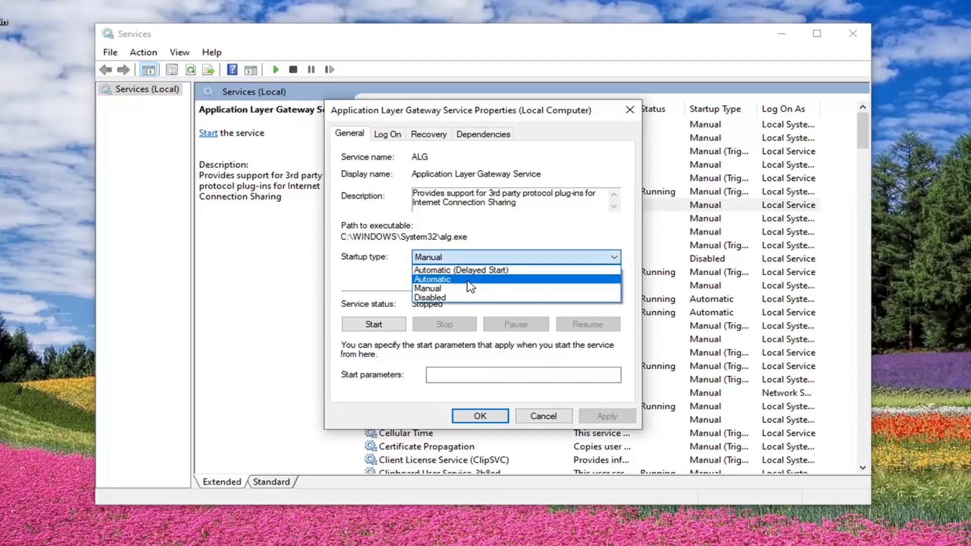
click(431, 279)
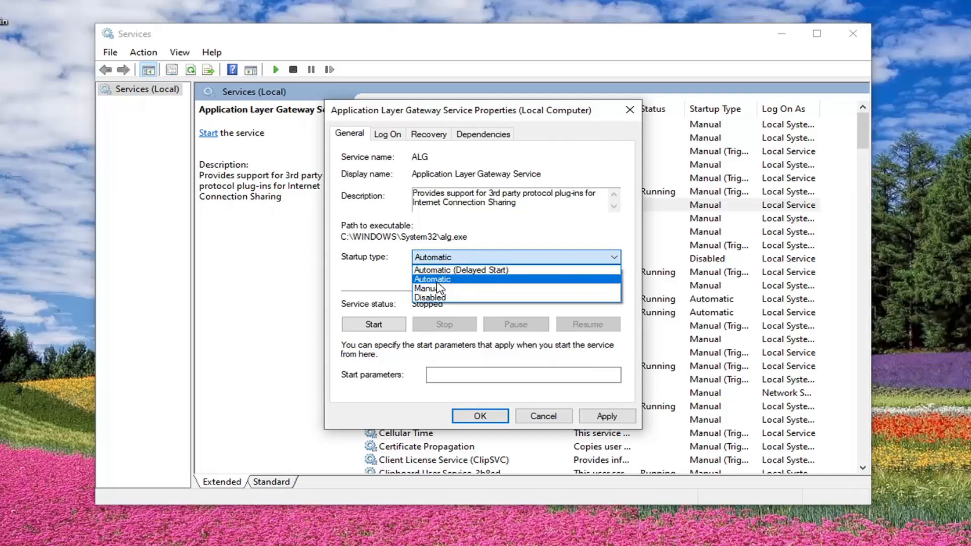
mouse_move(431, 288)
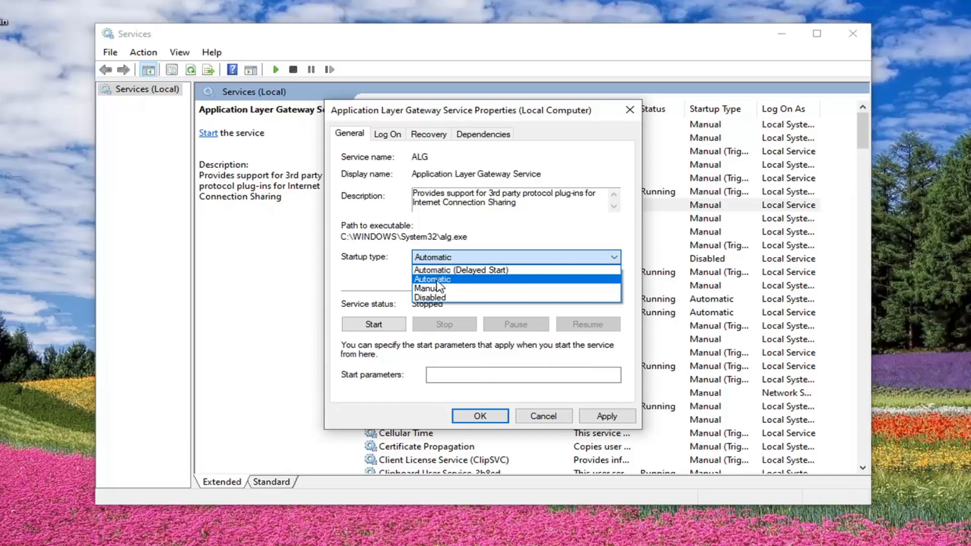
click(432, 279)
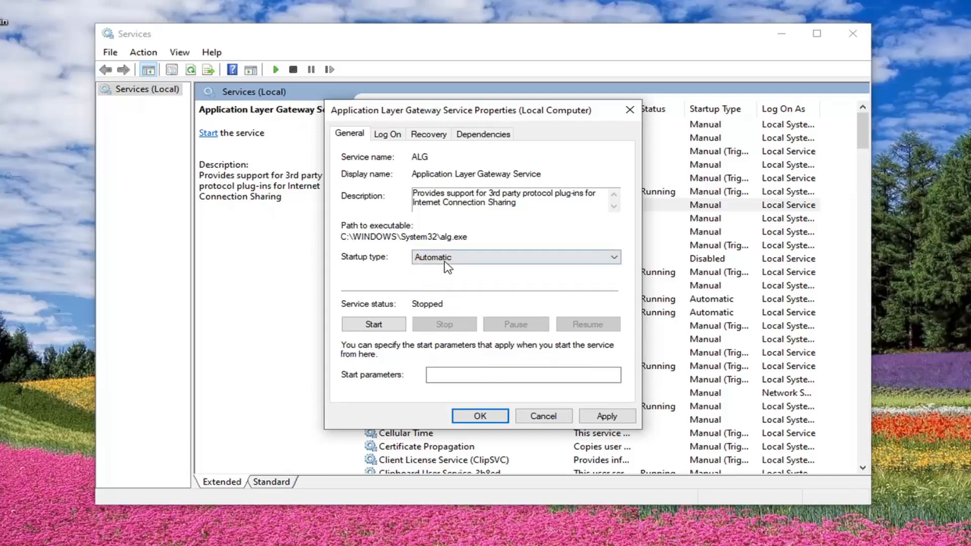
mouse_move(457, 312)
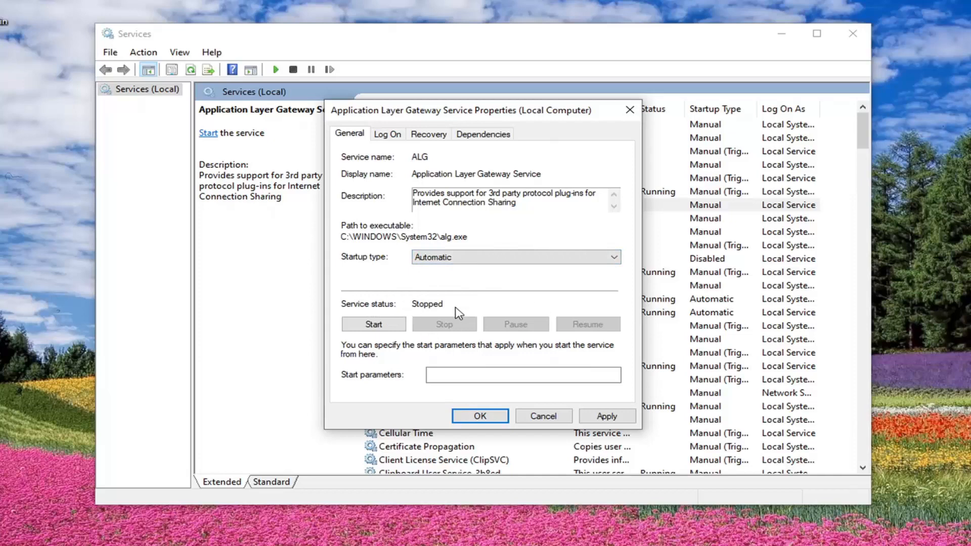
click(373, 324)
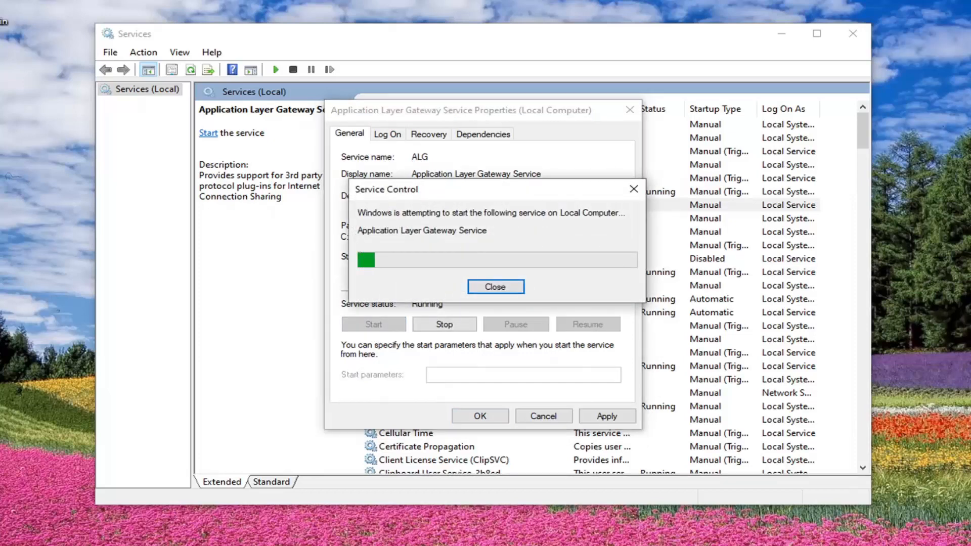
click(494, 286)
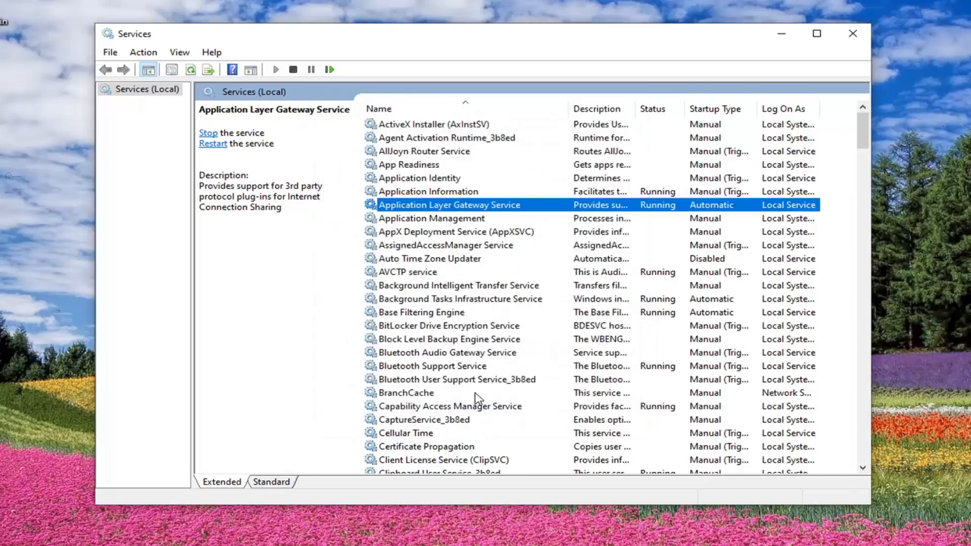
mouse_move(489, 378)
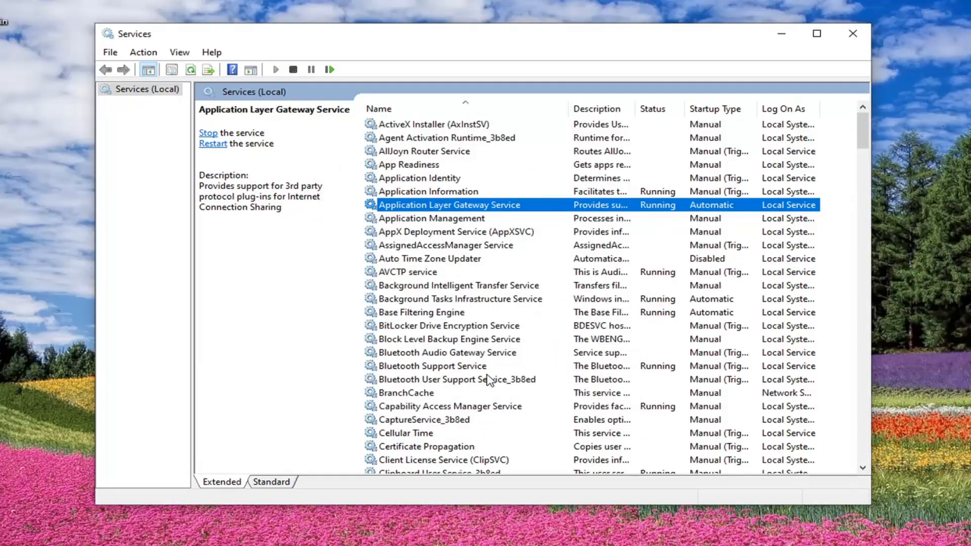
Set Network Connections to Automatic startup.
scroll(down, 3)
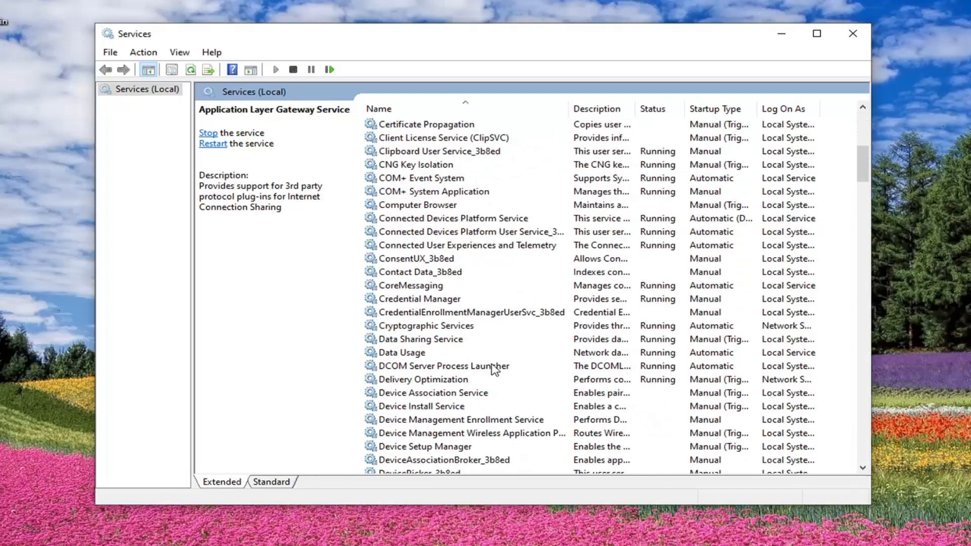
scroll(down, 3)
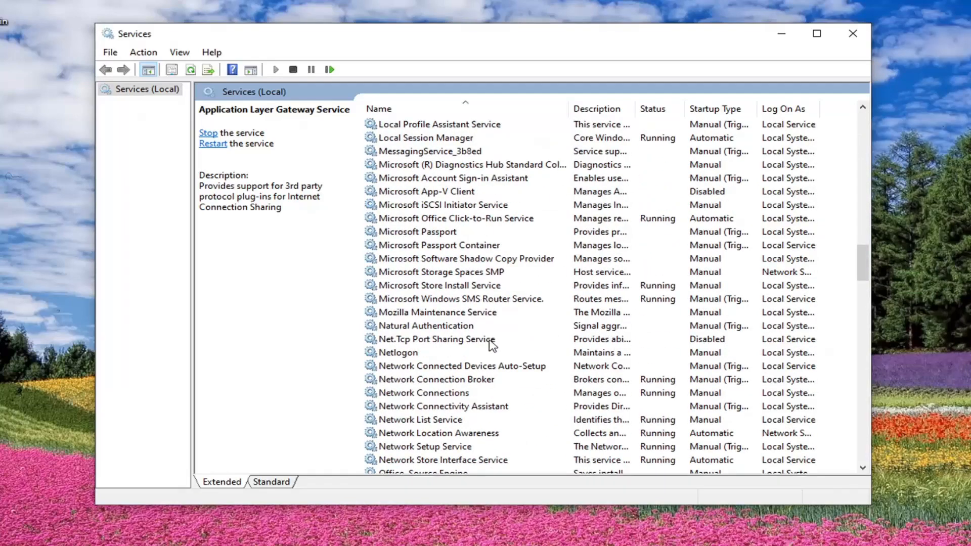
double_click(425, 393)
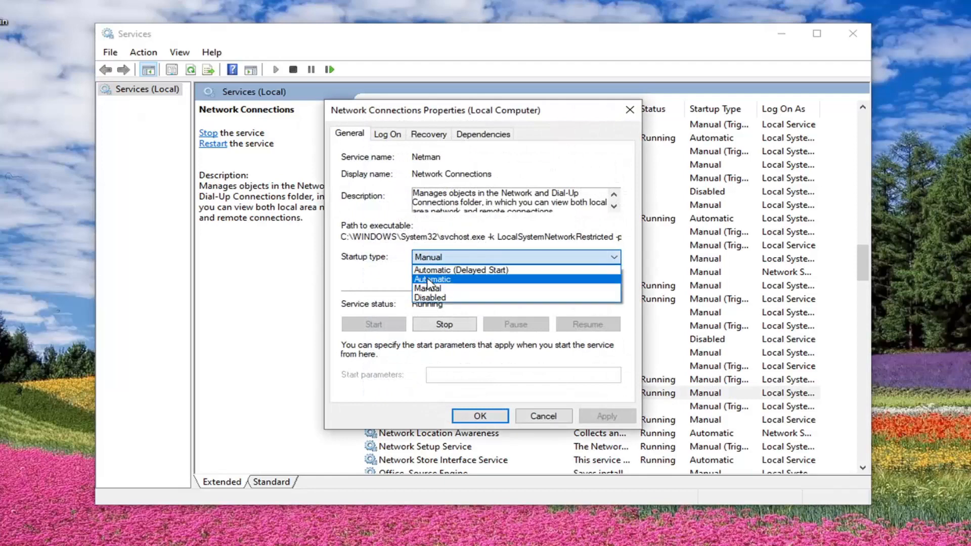
click(431, 279)
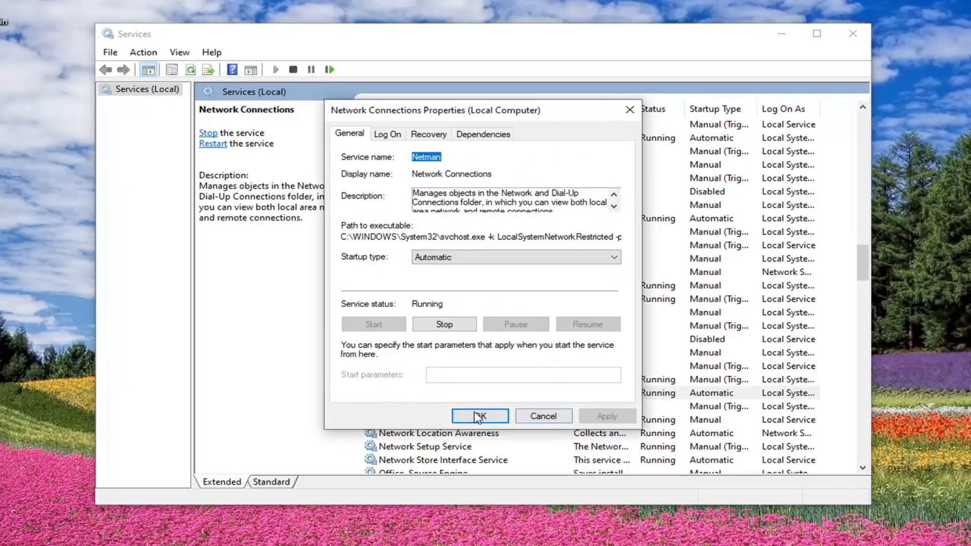
click(479, 416)
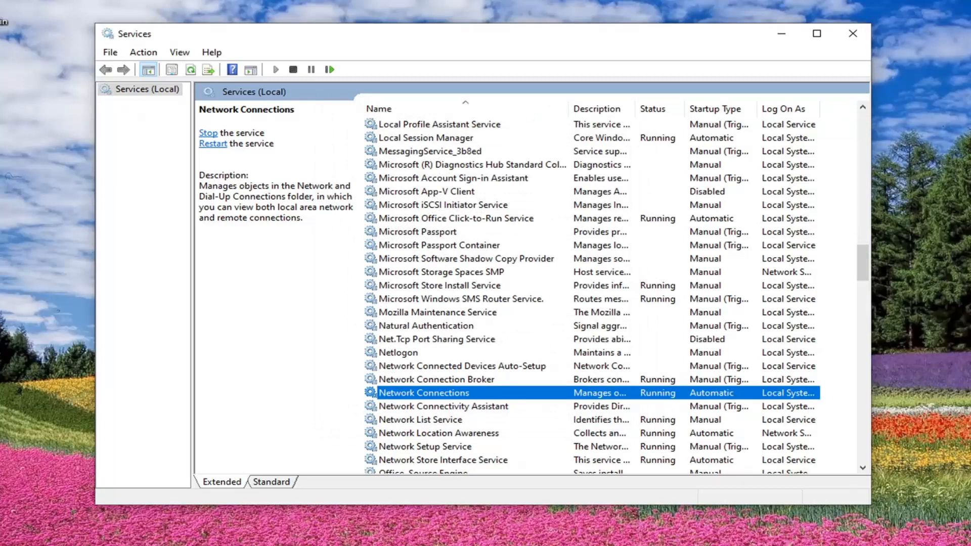
mouse_move(483, 386)
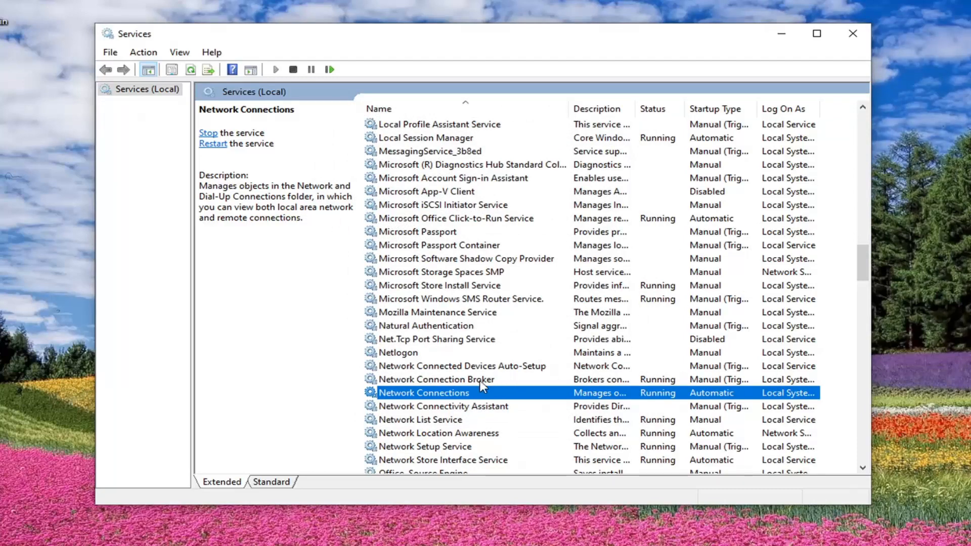
mouse_move(427, 439)
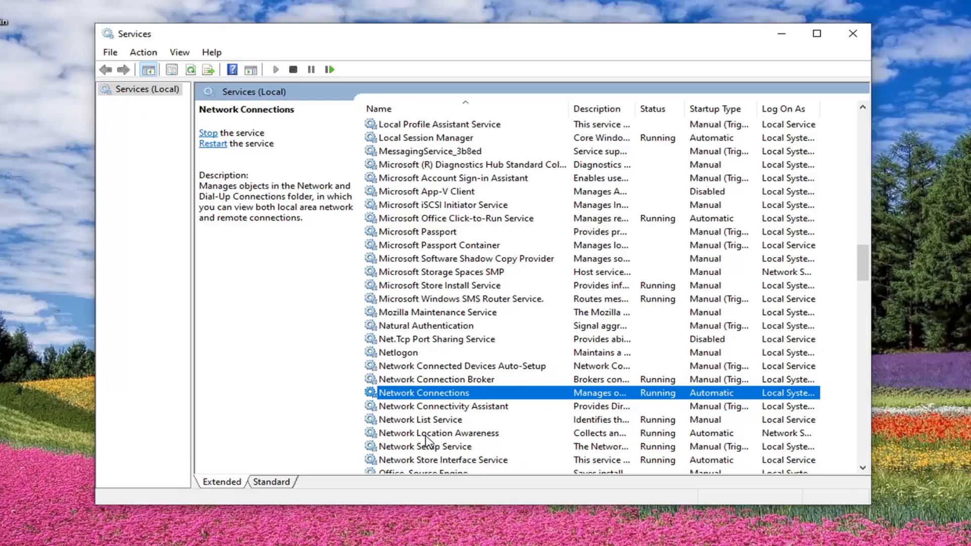
Check that Network Location Awareness is Automatic and running.
click(437, 433)
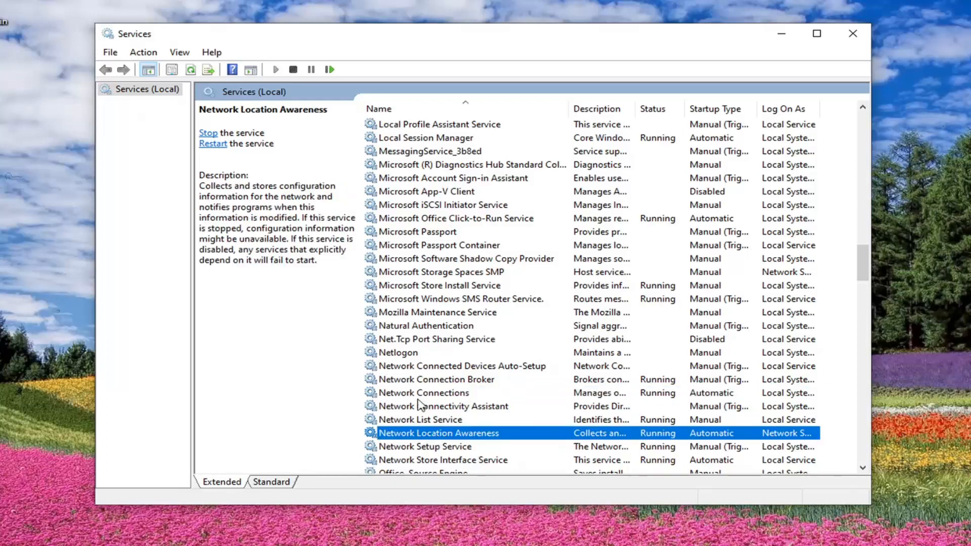
mouse_move(412, 439)
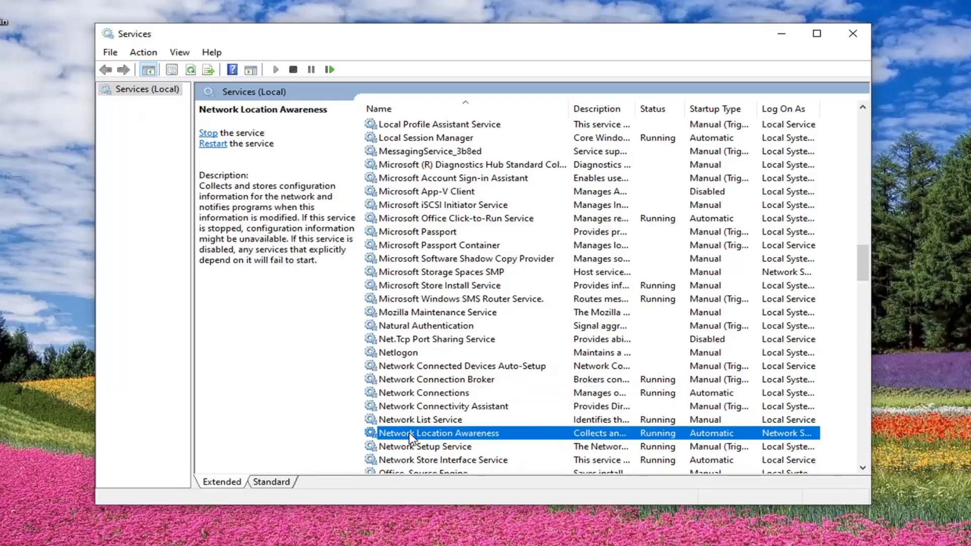
double_click(438, 433)
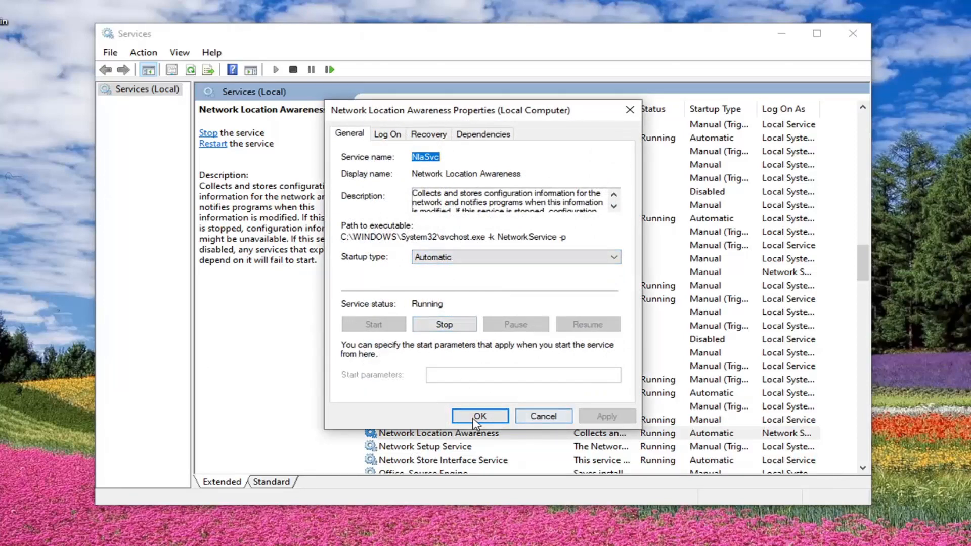
click(480, 416)
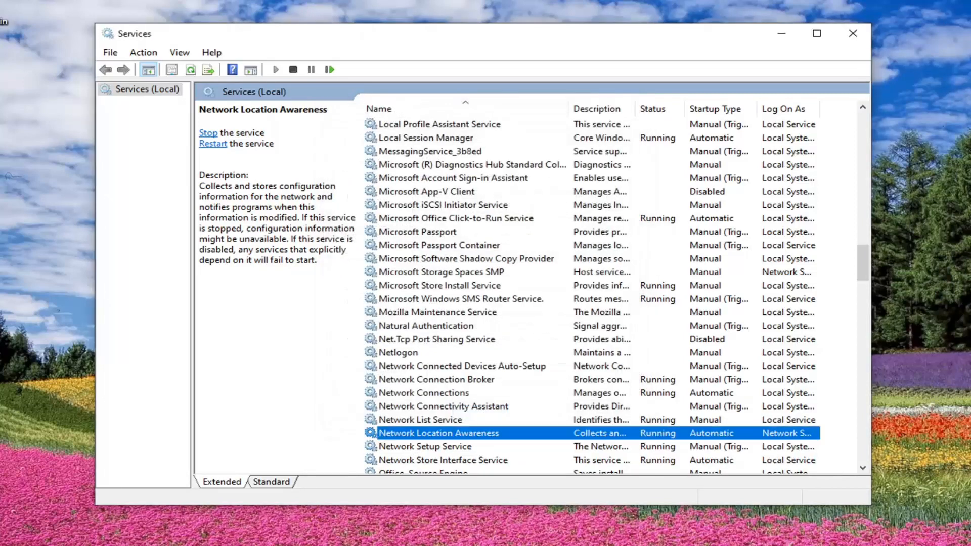
Set Plug and Play to Automatic startup.
scroll(down, 3)
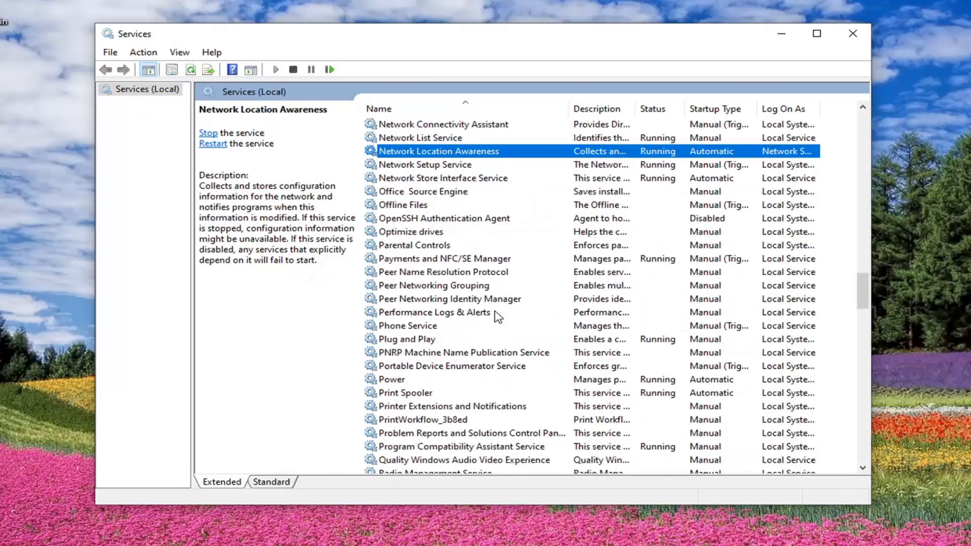
double_click(406, 339)
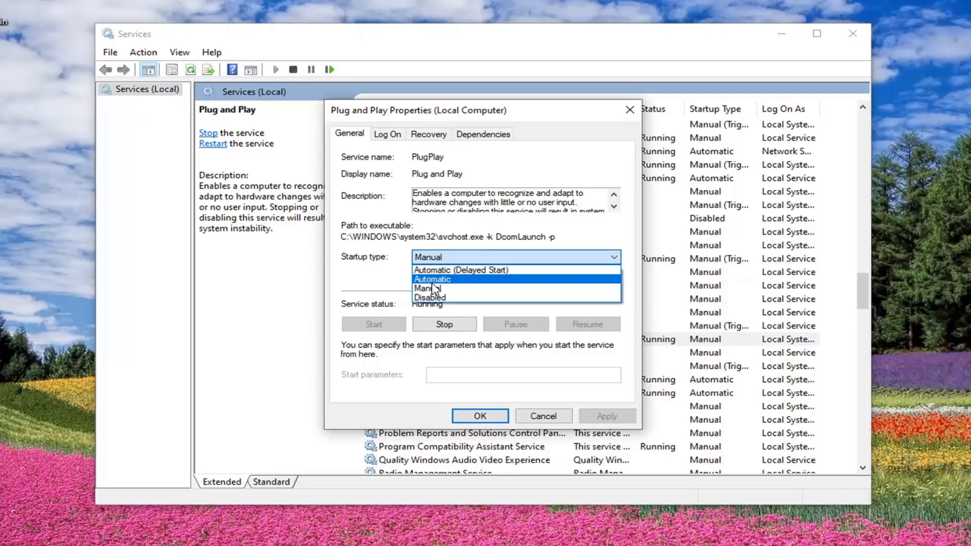
click(432, 279)
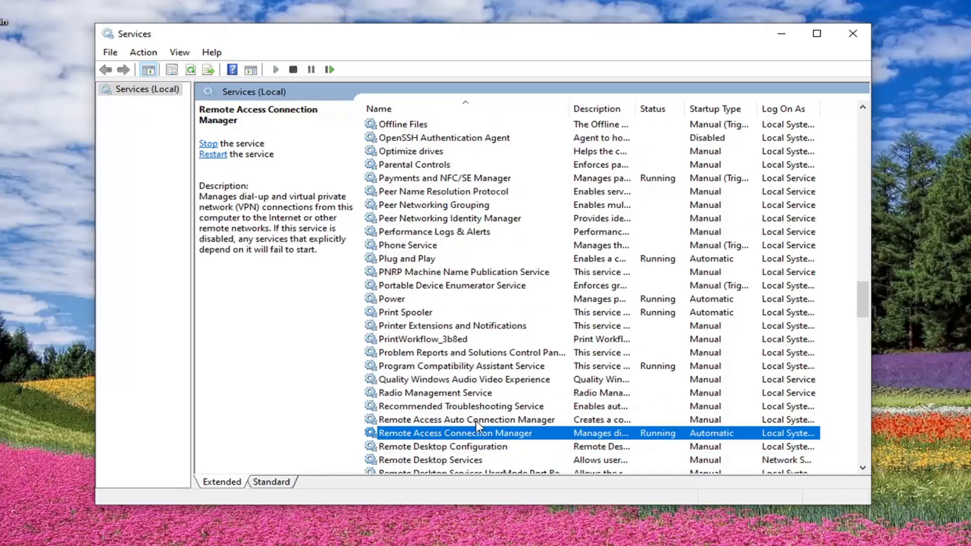
mouse_move(395, 445)
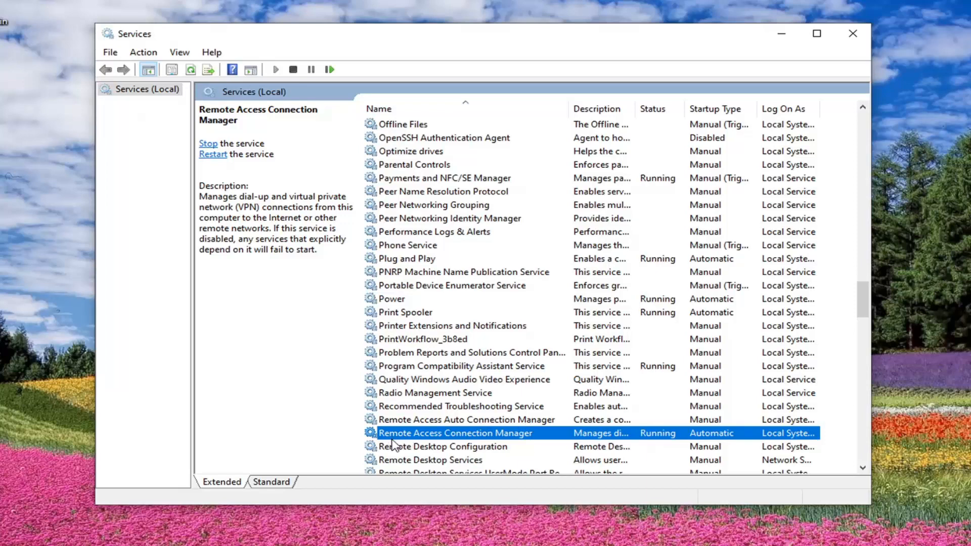
Check that Remote Access Connection Manager is Automatic and running.
click(464, 419)
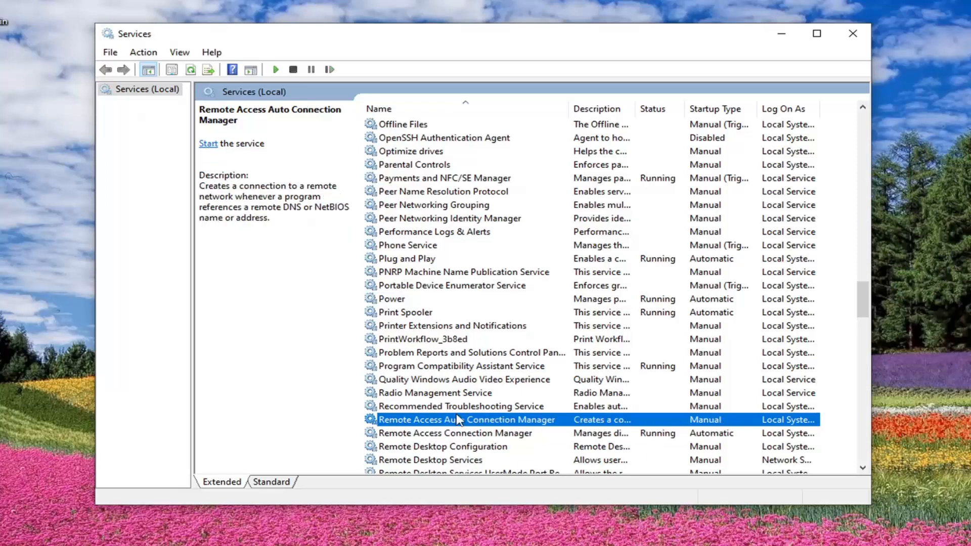
click(455, 433)
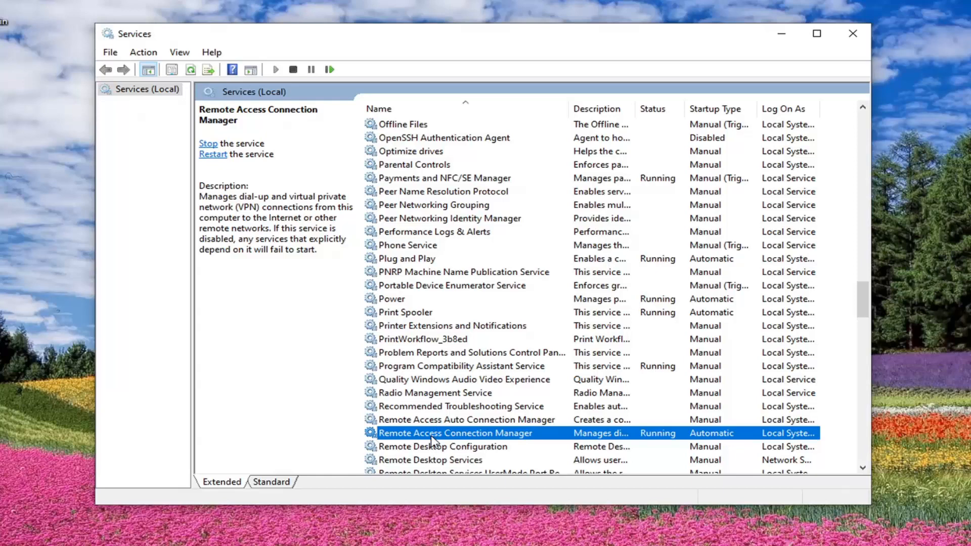
double_click(454, 432)
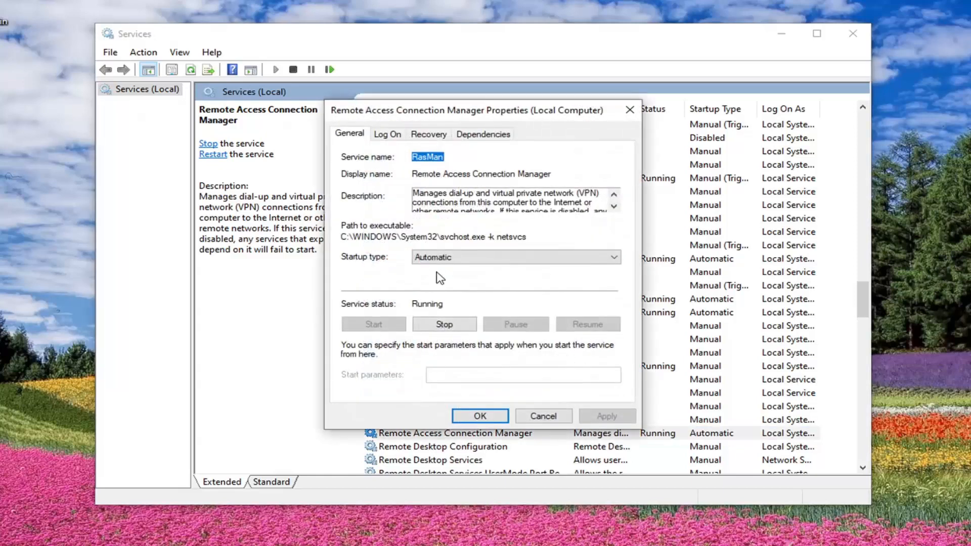
click(479, 415)
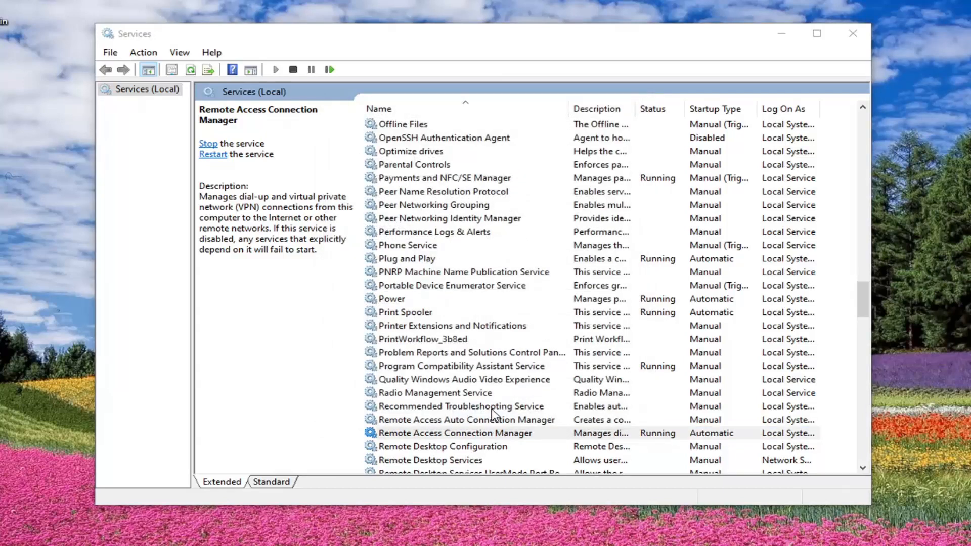
scroll(down, 3)
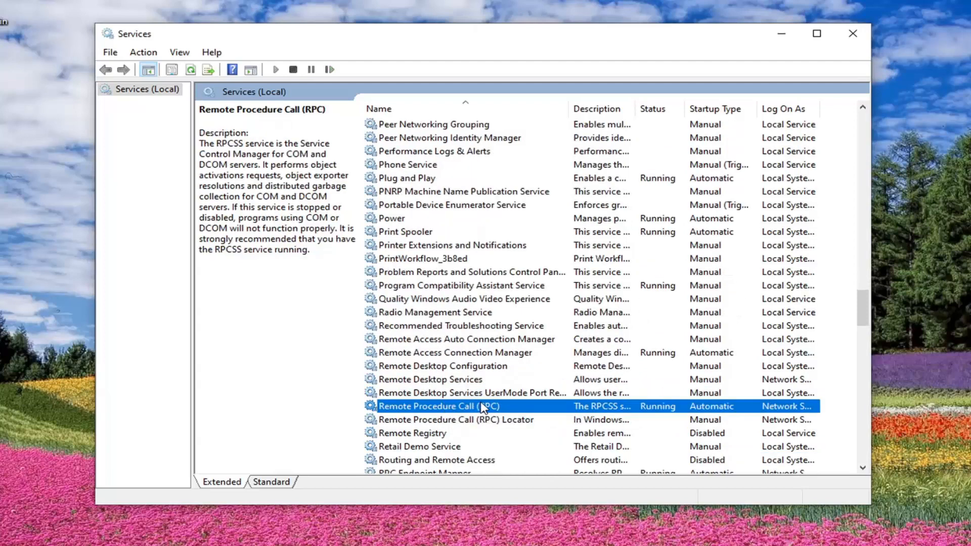
Open Remote Procedure Call (RPC) properties to verify Automatic and Running, then close them.
double_click(440, 406)
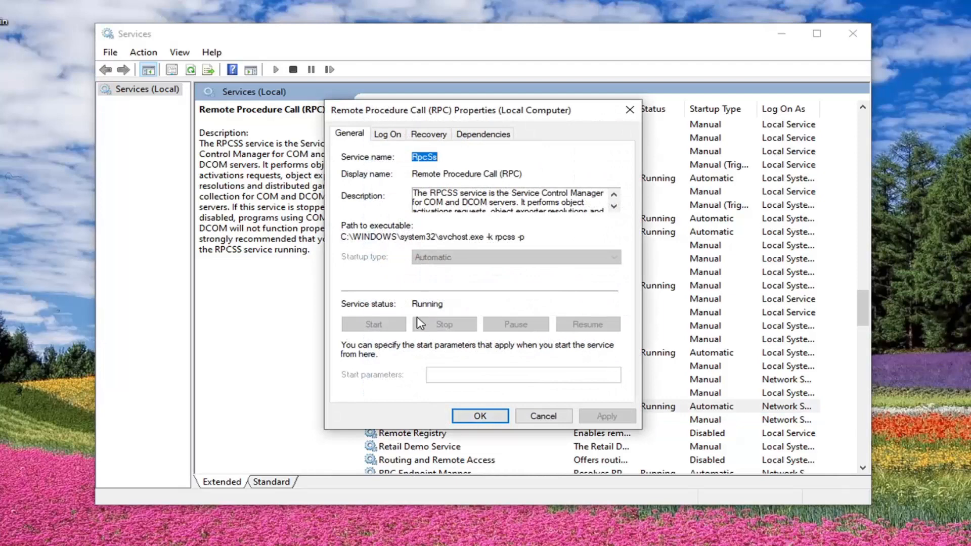
click(479, 416)
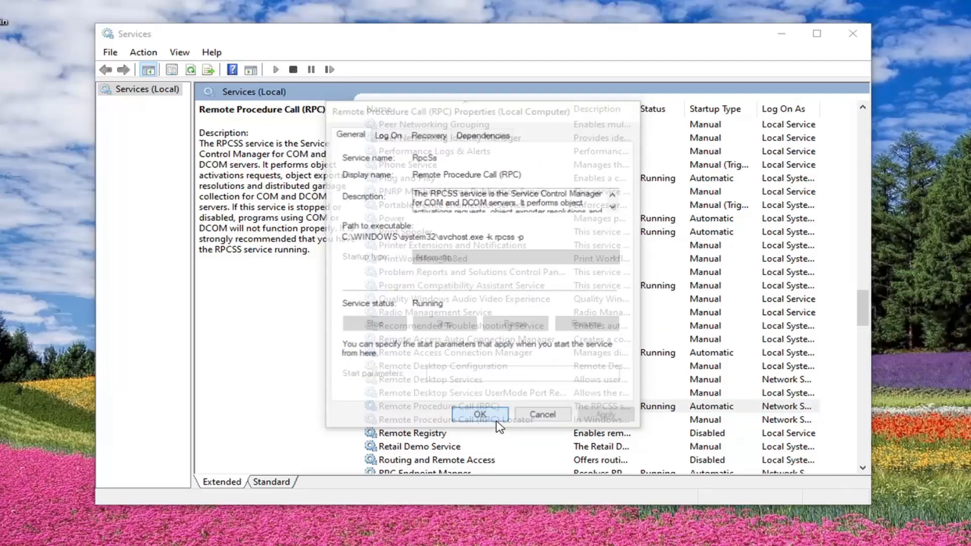
click(479, 414)
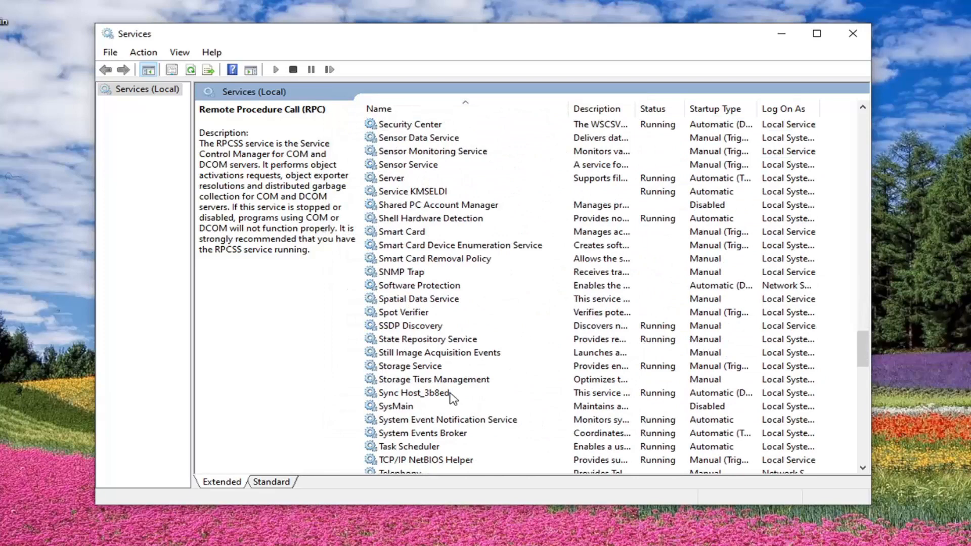
Set Telephony to Automatic, start it, save, and close the Services window.
click(399, 392)
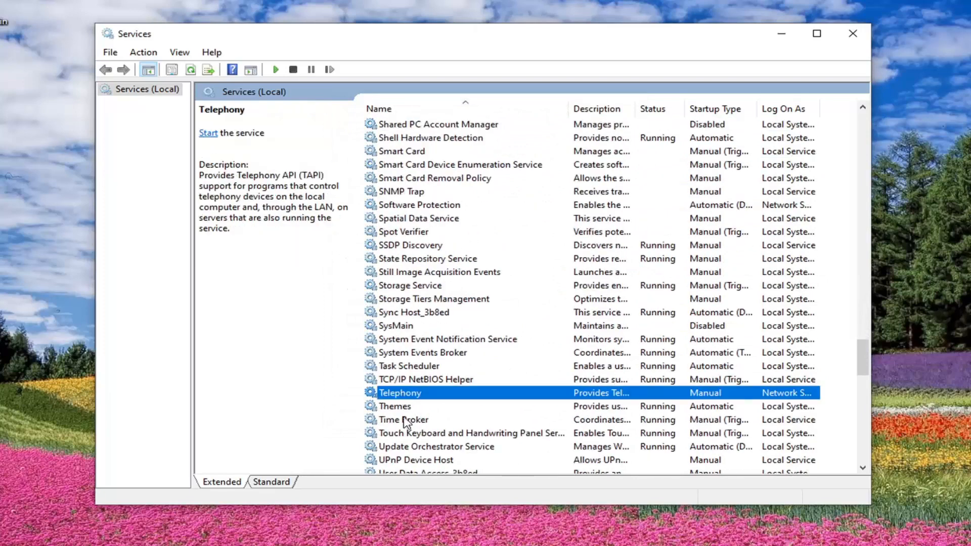
mouse_move(406, 364)
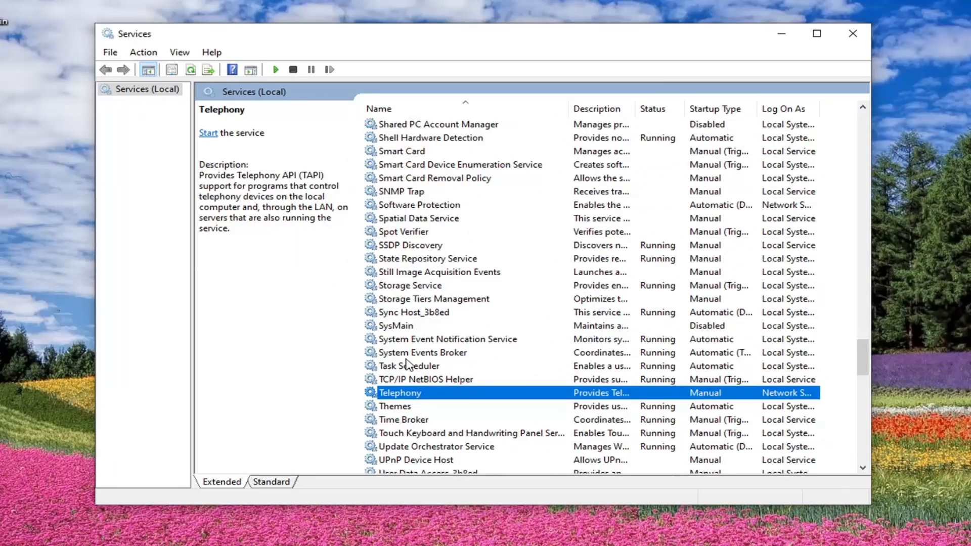
double_click(399, 392)
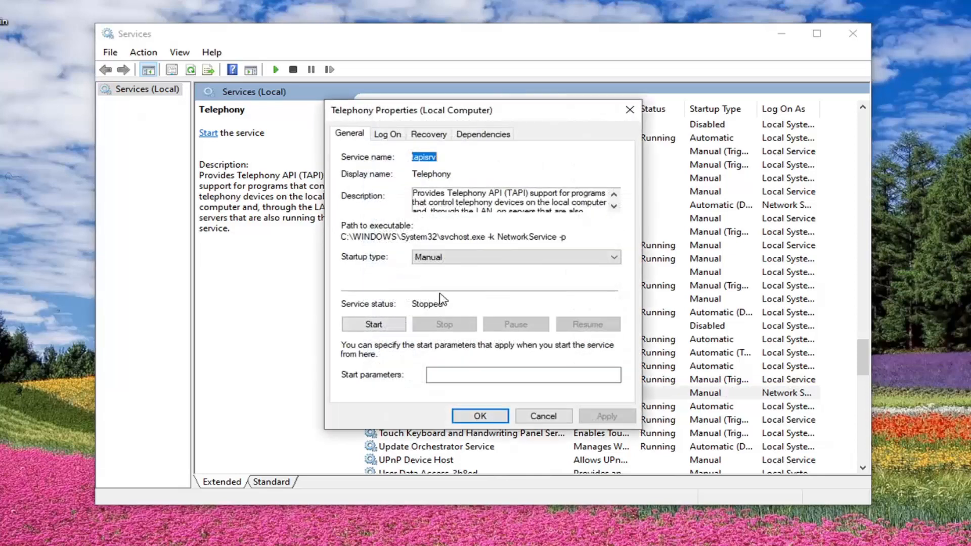
click(514, 257)
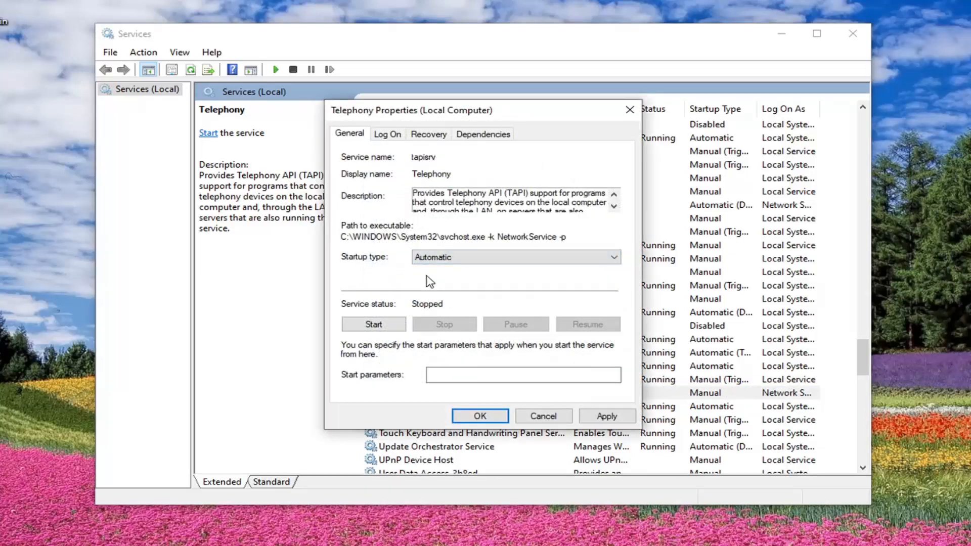
click(373, 324)
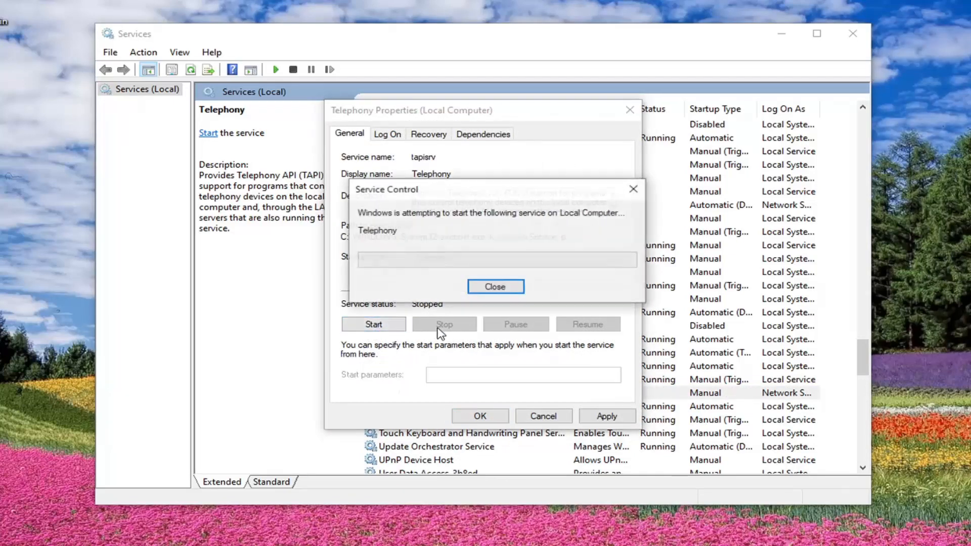
click(495, 286)
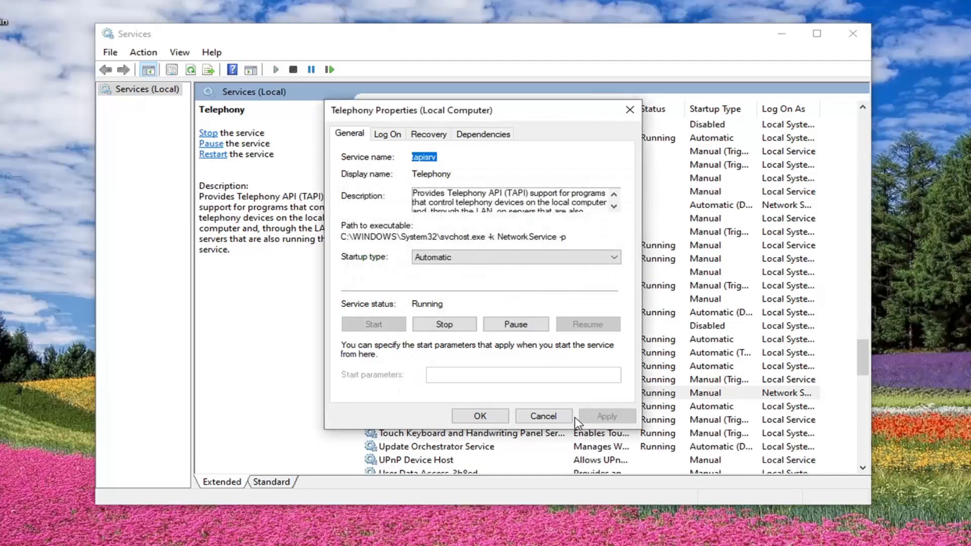
click(543, 415)
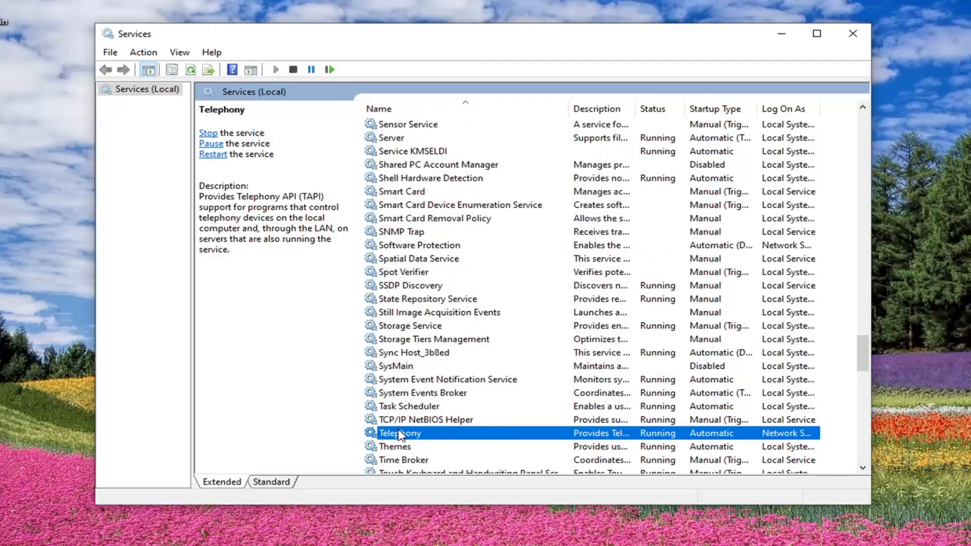
mouse_move(696, 208)
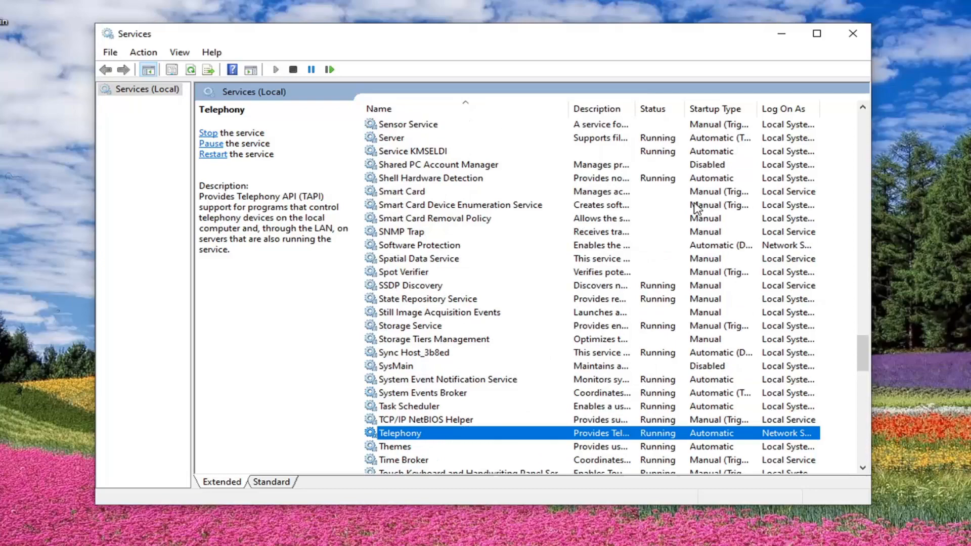
click(852, 34)
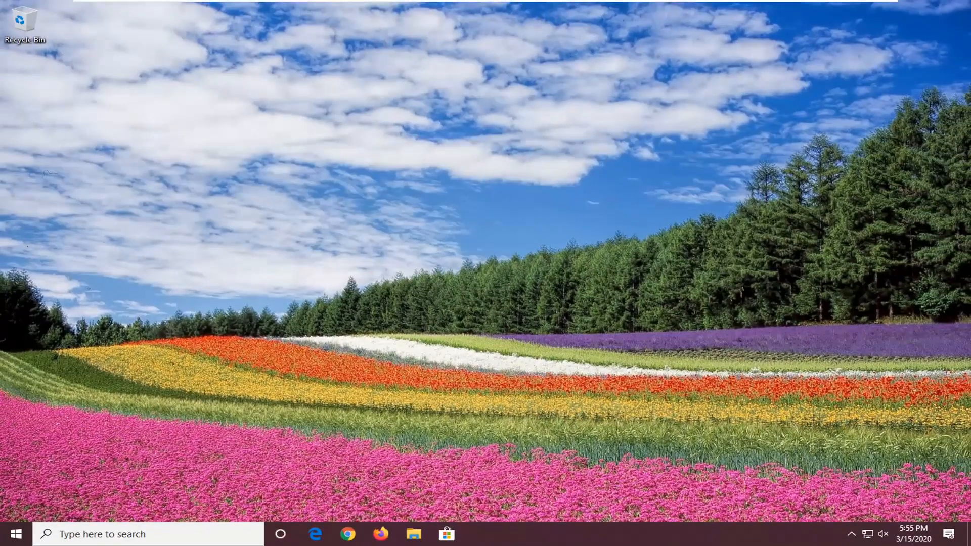